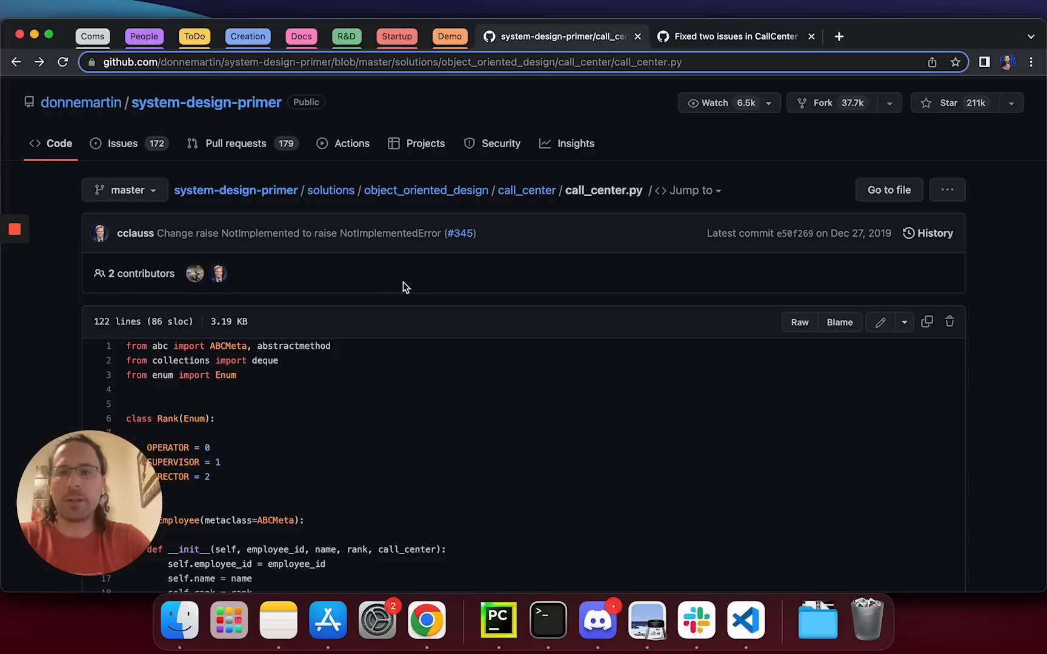
mouse_move(837, 274)
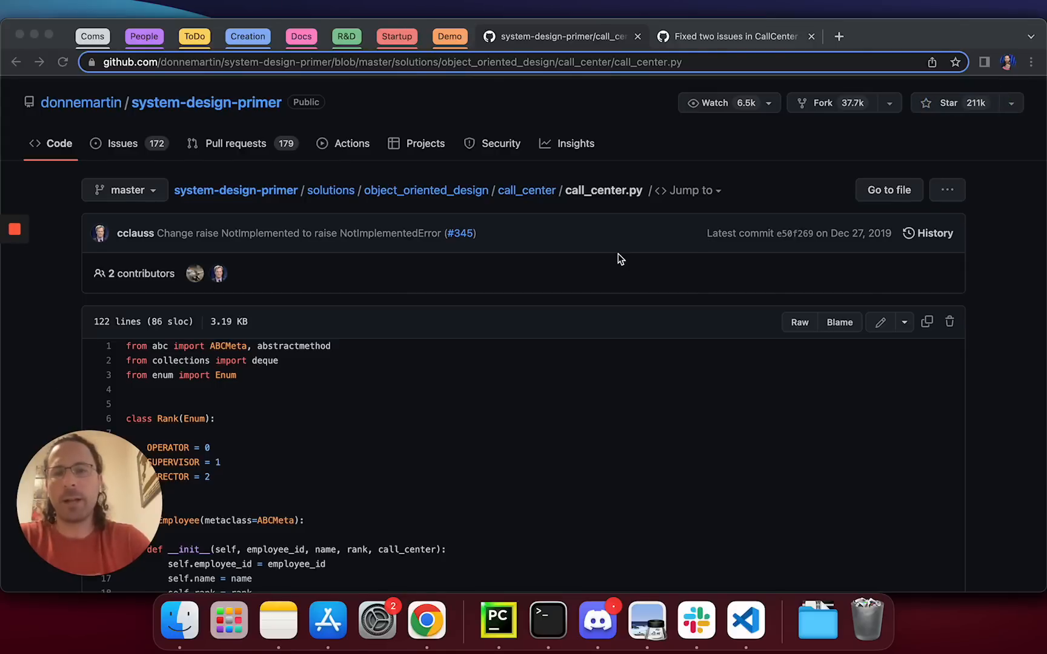
Launch CodiumAI test generation for the CallCenter class and scroll through the generated test plan
left_click(735, 36)
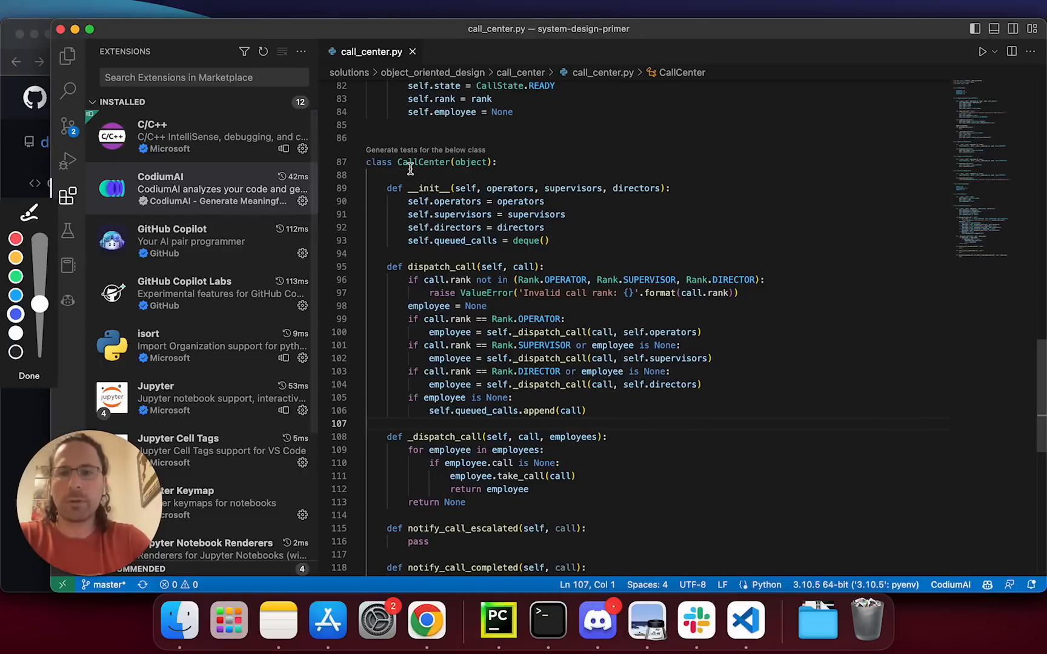
left_click_drag(407, 171, 511, 143)
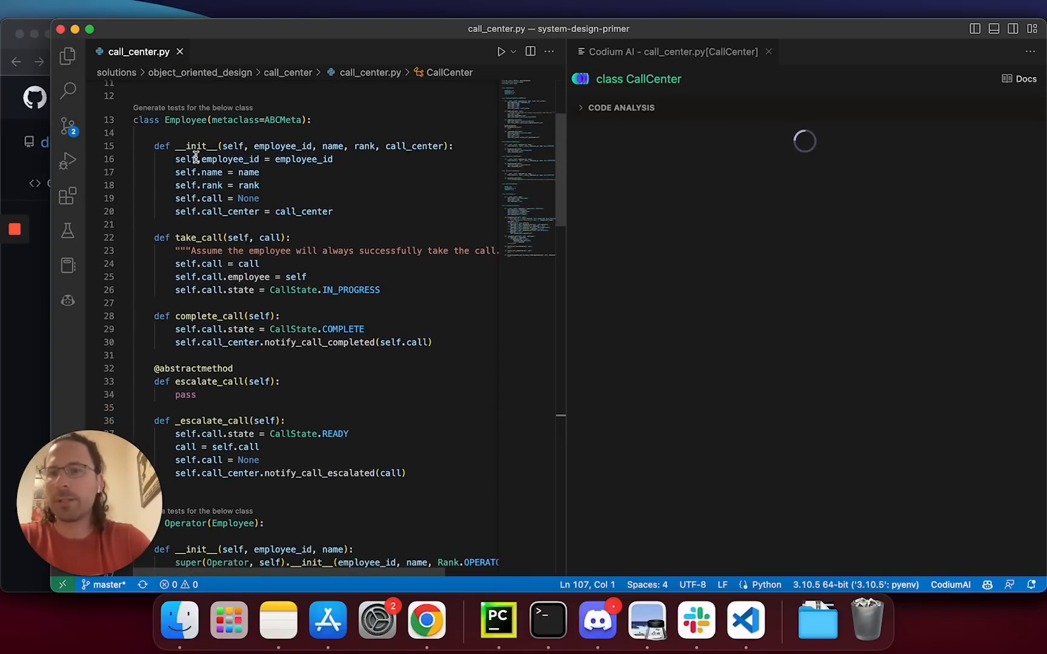
scroll("down", 3)
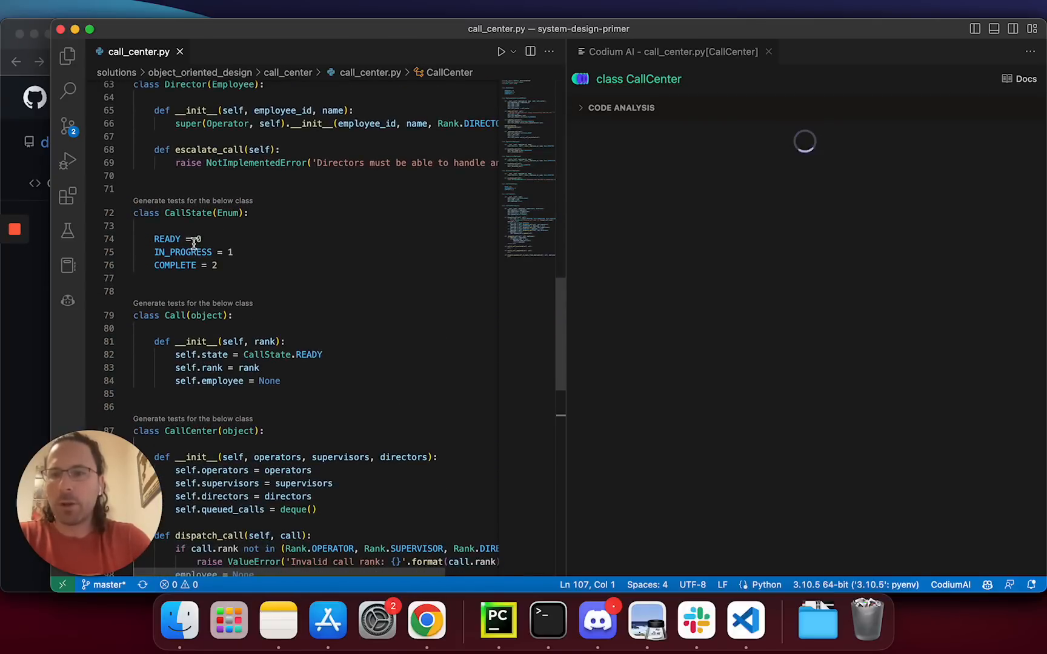
scroll("down", 3)
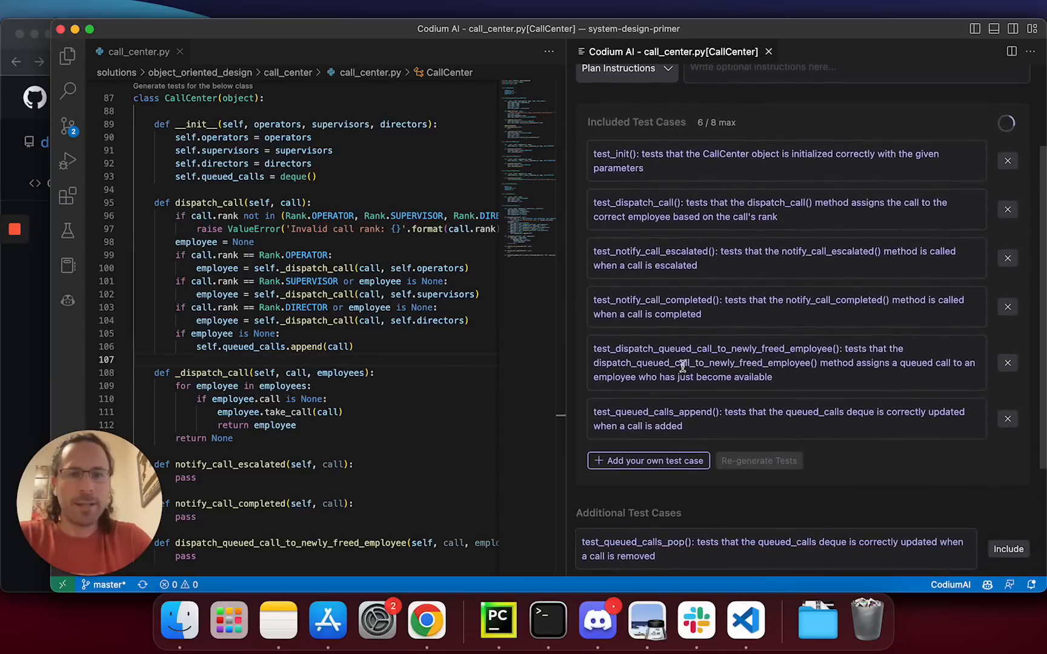
mouse_move(657, 136)
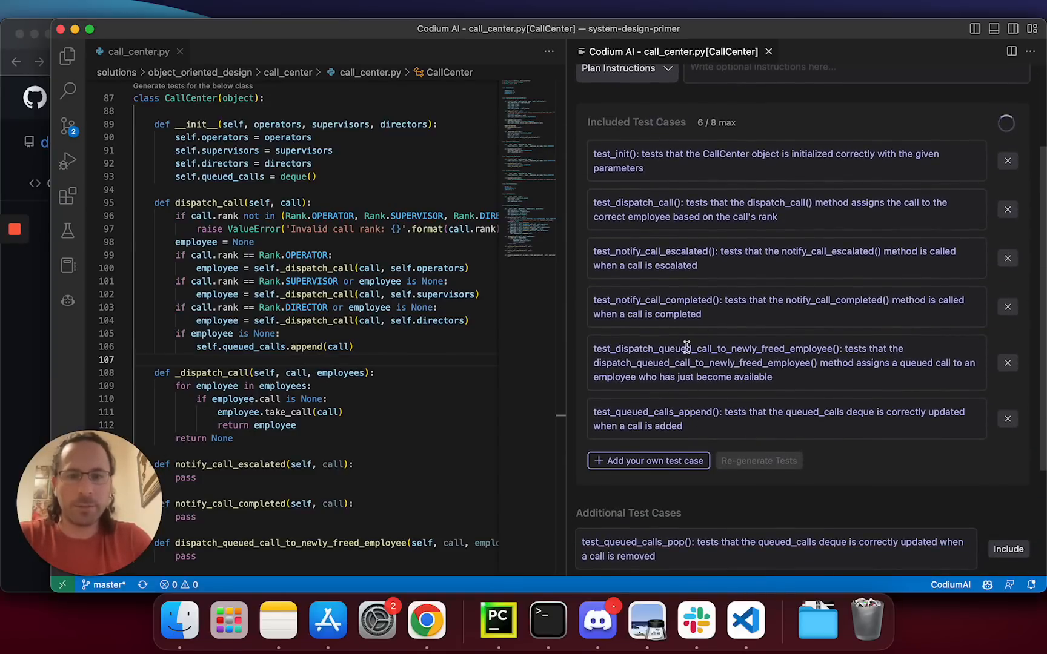
Reveal six more suggested test cases and let CodiumAI generate the test code
scroll("down", 3)
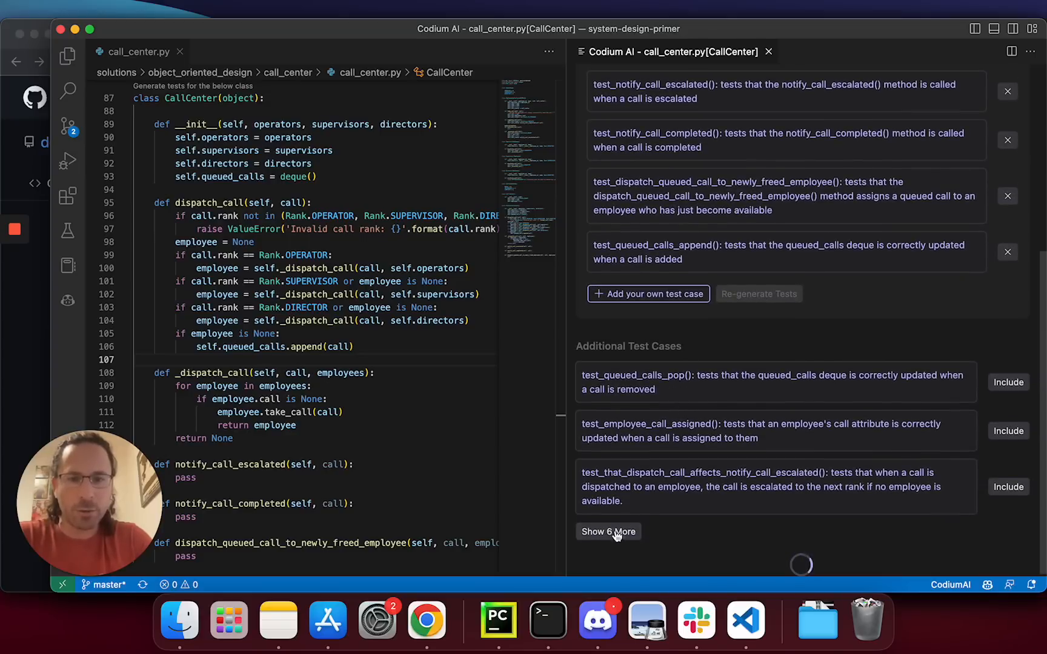
left_click(607, 532)
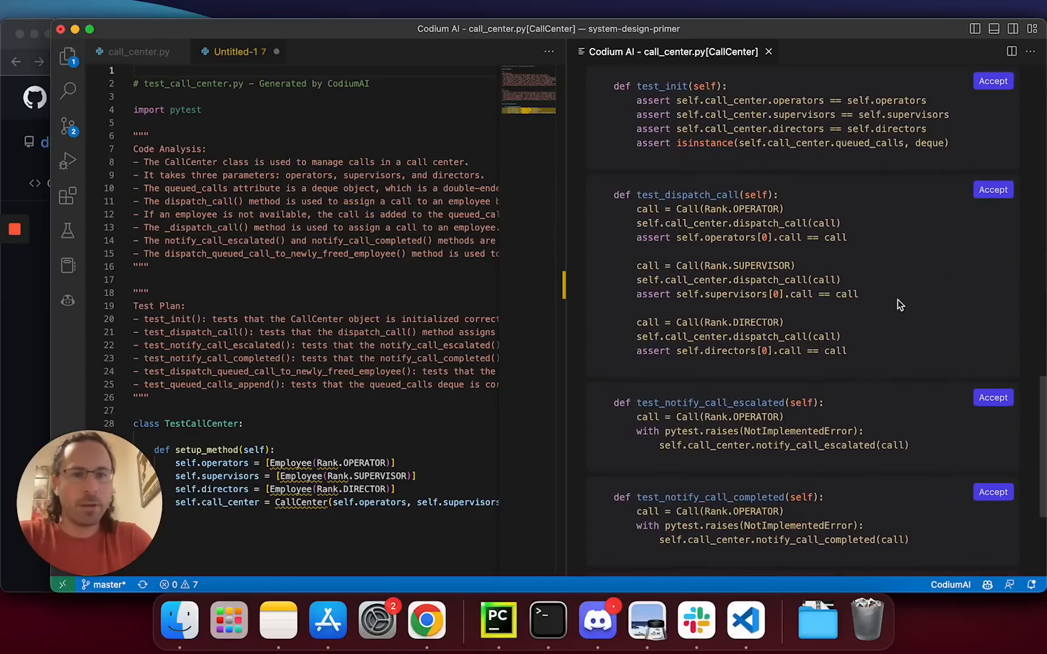
Accept test_dispatch_call into the new test file, close the CodiumAI panel and start saving
left_click(993, 189)
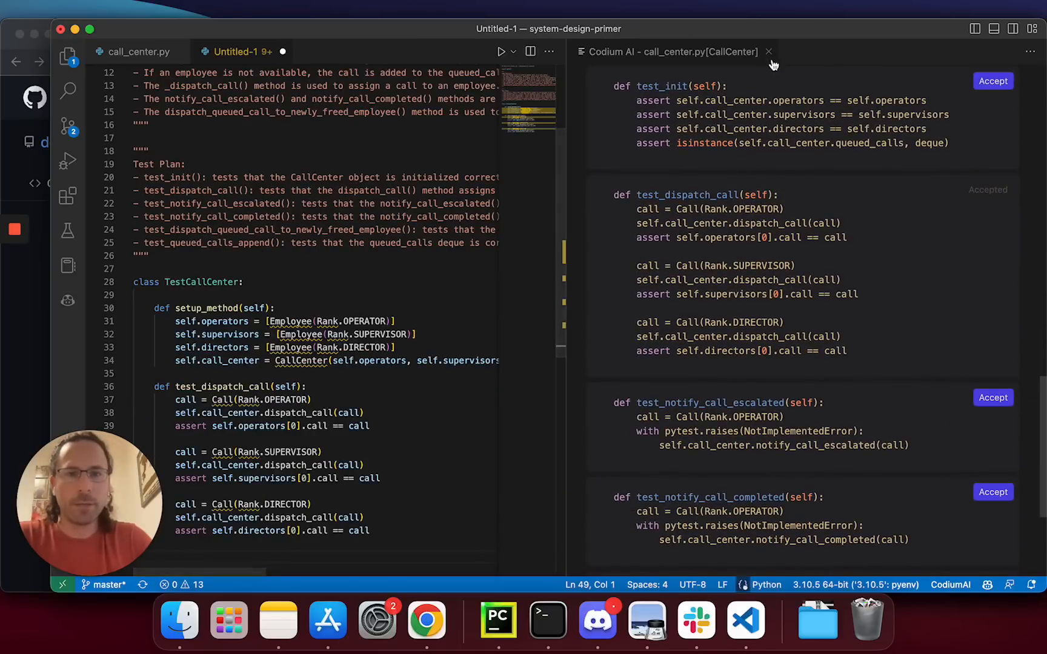
left_click(768, 51)
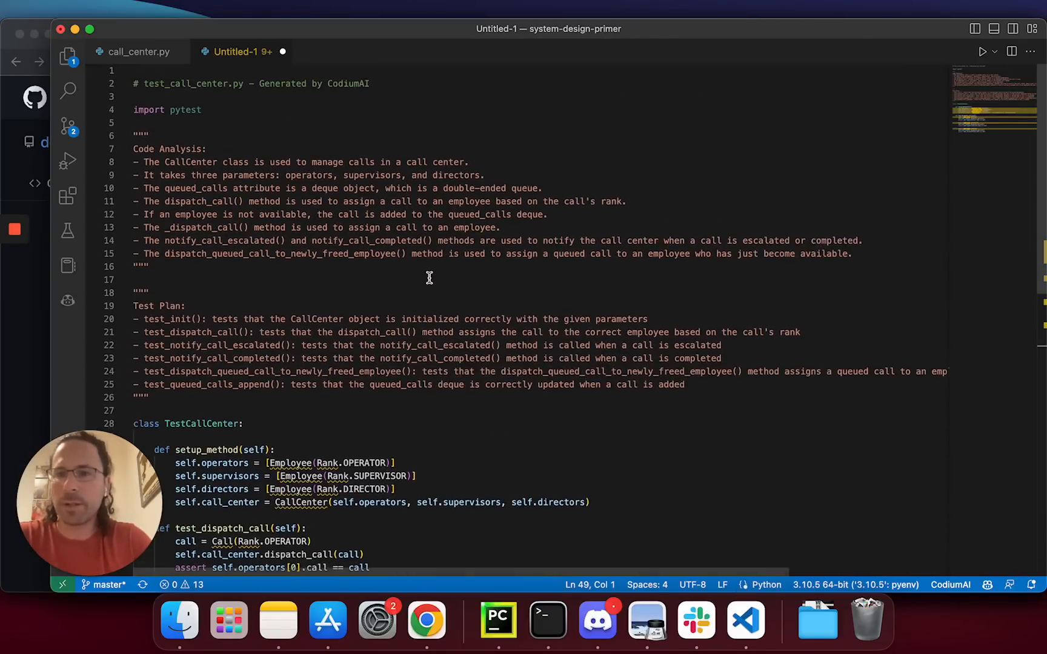
key("cmd+s")
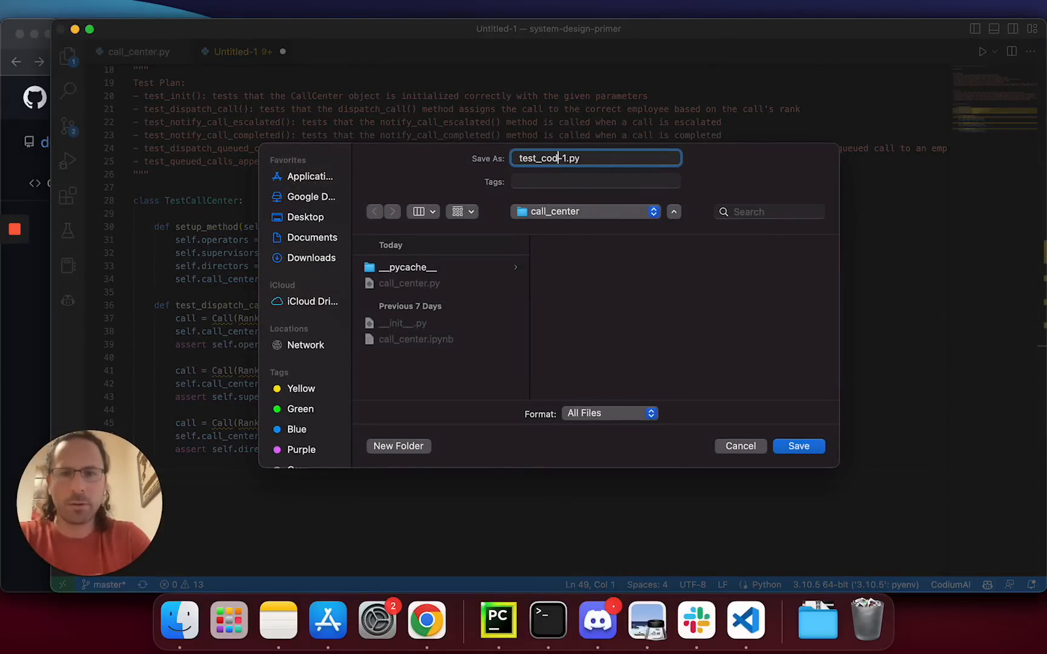
Save the generated tests as test_call_center_initial-1.py in the call_center folder
key("Backspace")
type("all_center_")
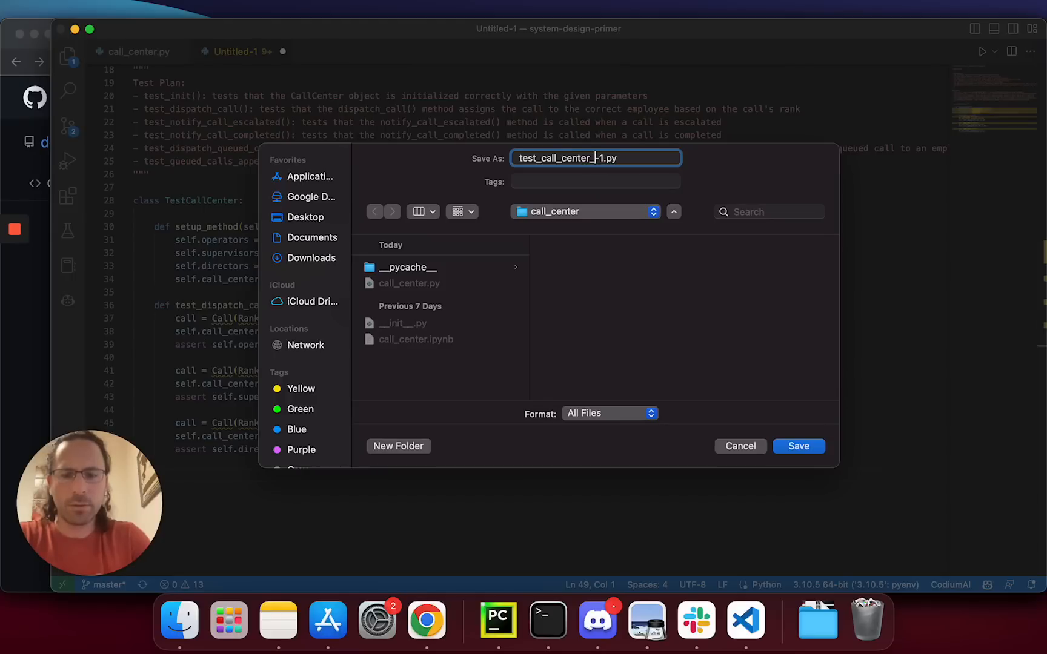
type("initial")
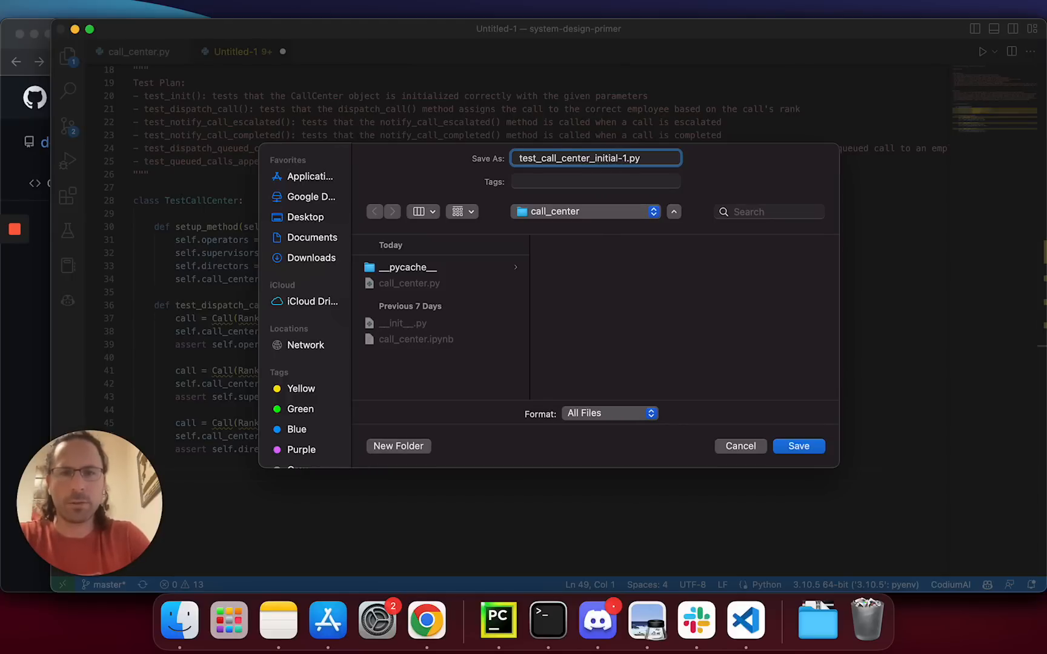
left_click(799, 446)
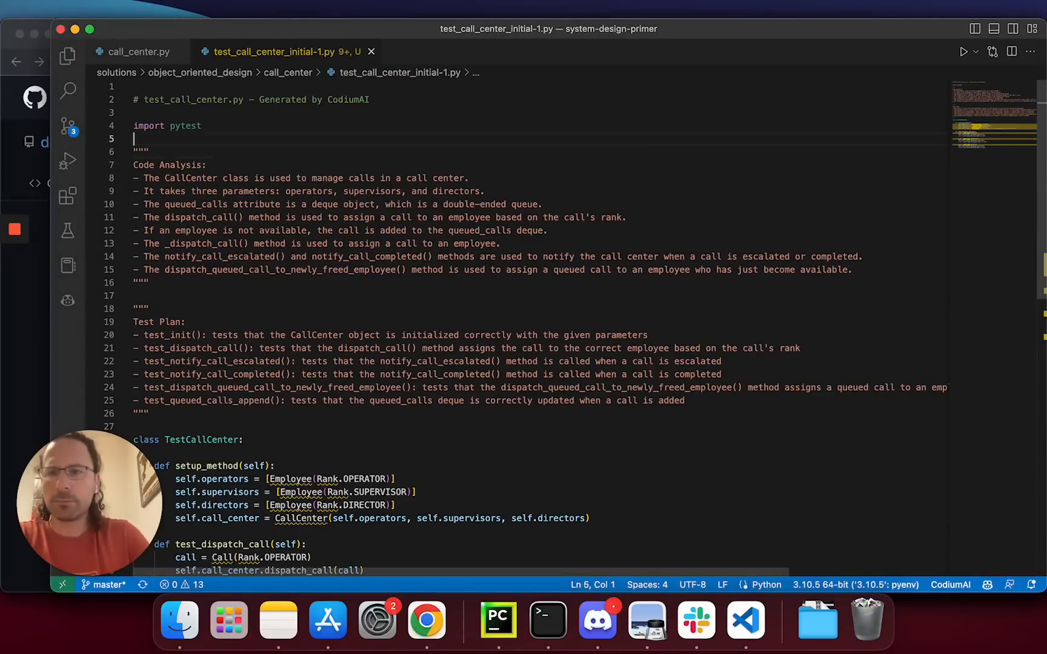
Add a 'from call_center.call_center import ...' line so the test file resolves its imports
type("from")
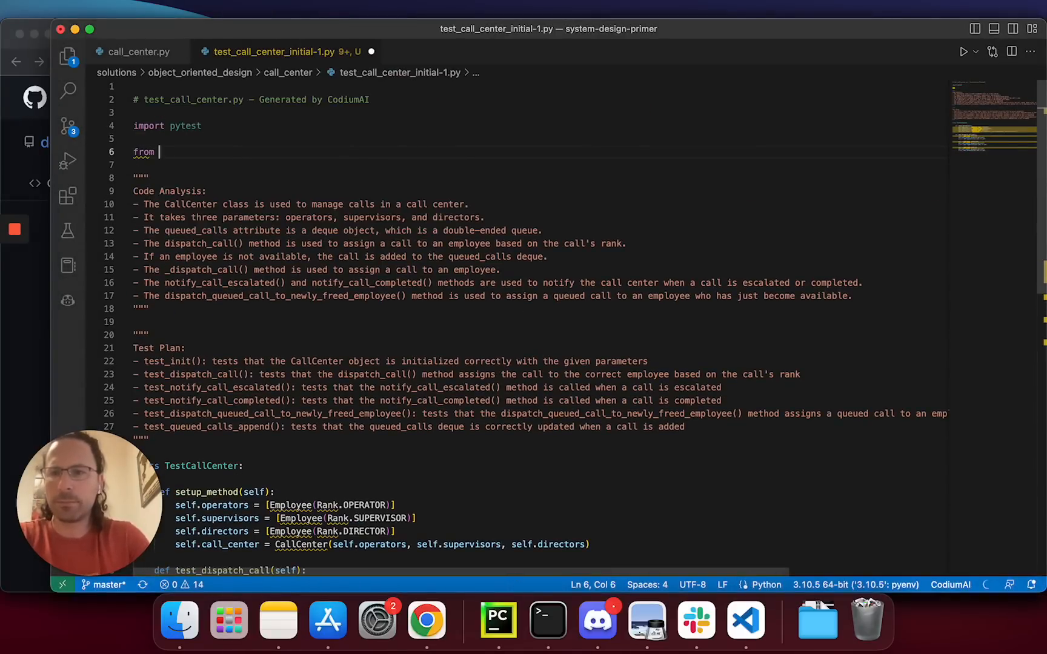
type("call_center.call_center")
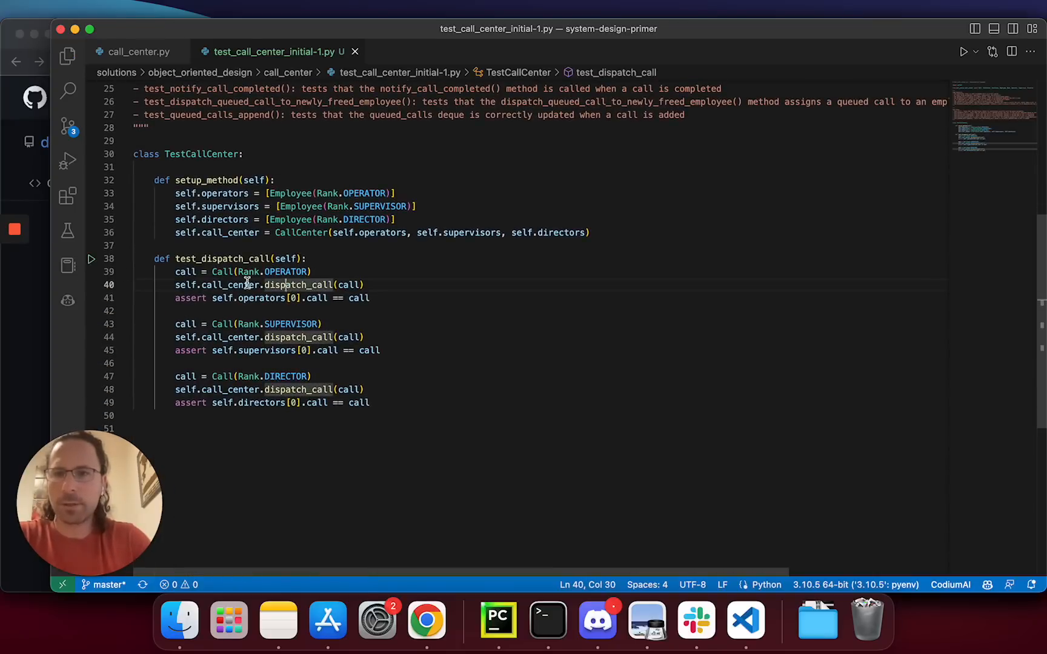
Run the tests from the Testing view, then make setup_method use Operator, Supervisor and Director
left_click(68, 231)
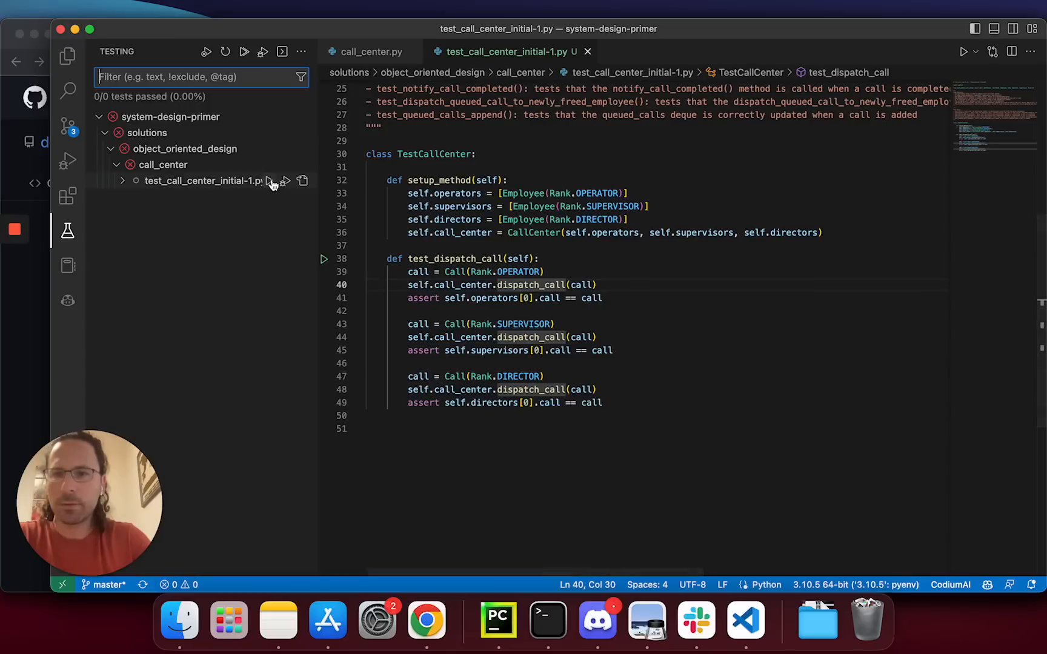
left_click(122, 181)
type("Opera")
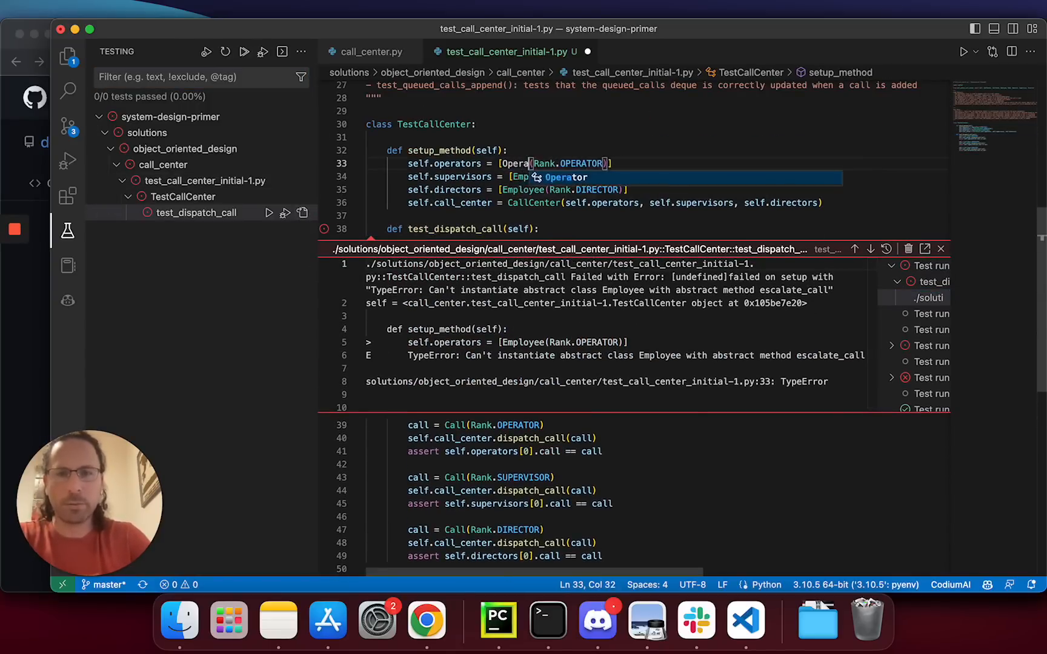
type("Super(Rank.SUPERVISOR)]")
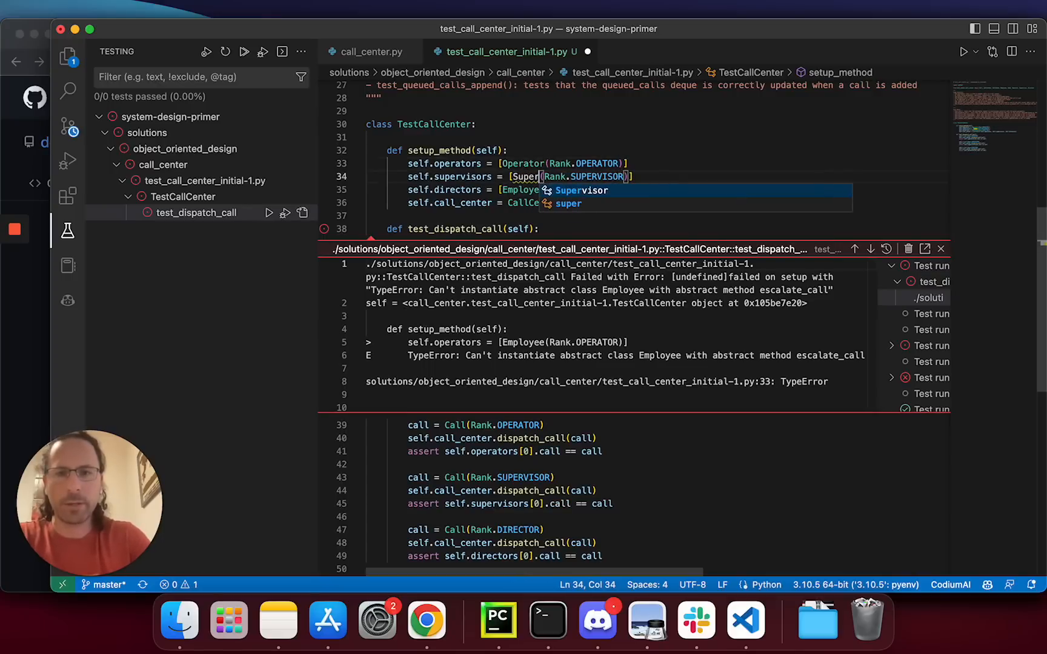
type("Director")
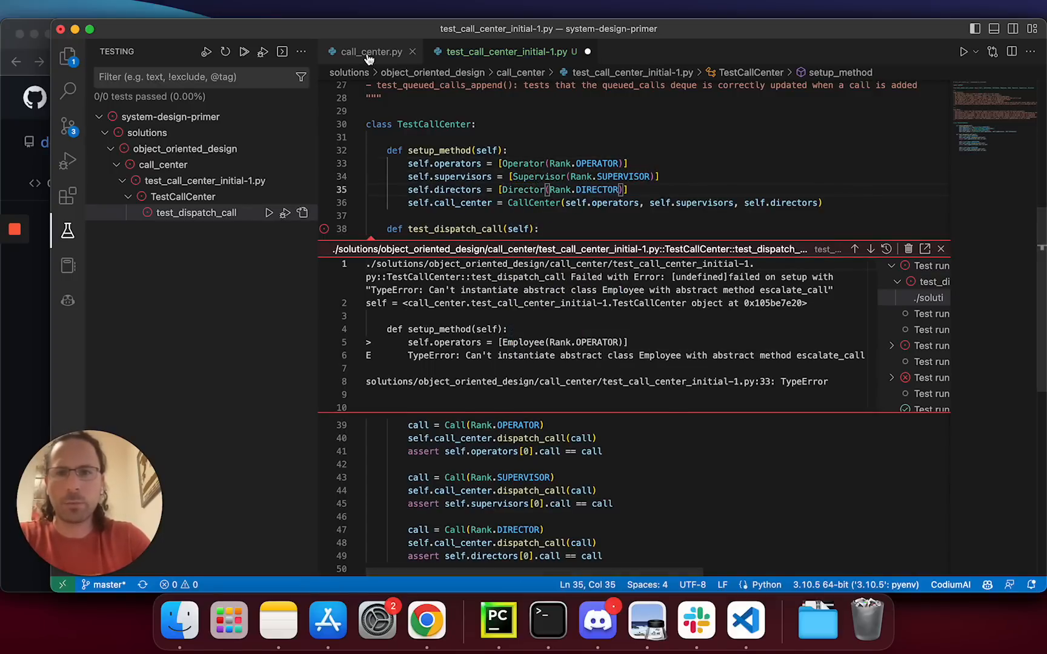
left_click(371, 50)
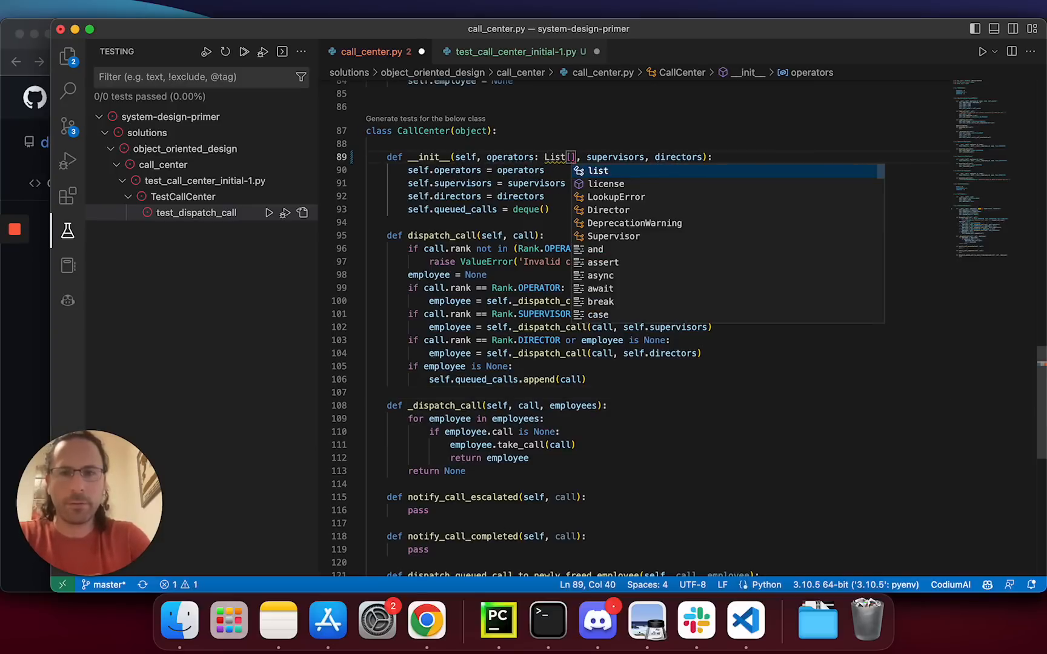
Type CallCenter.__init__ parameters as List[Operator], List[Supervisor], List[Director] and close the test file
type("Operator")
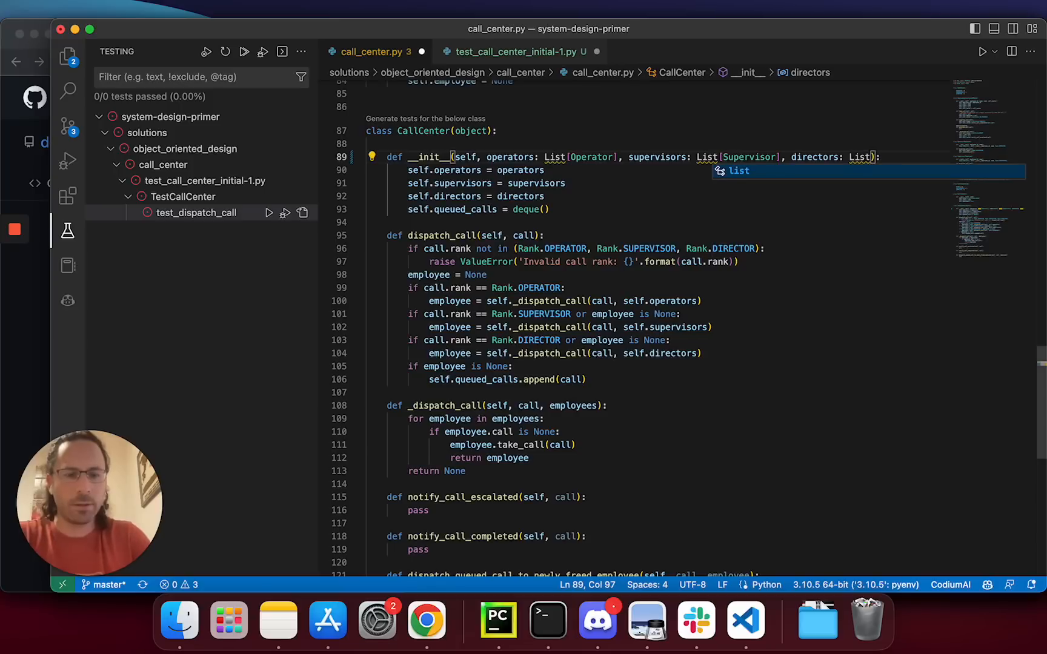
type("Director")
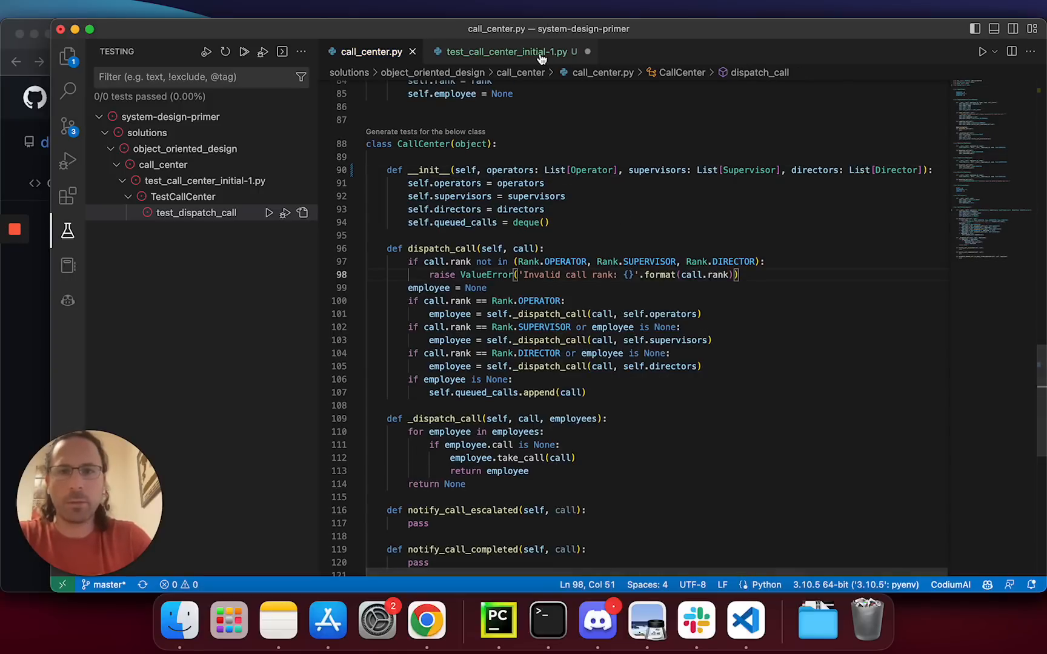
left_click(509, 51)
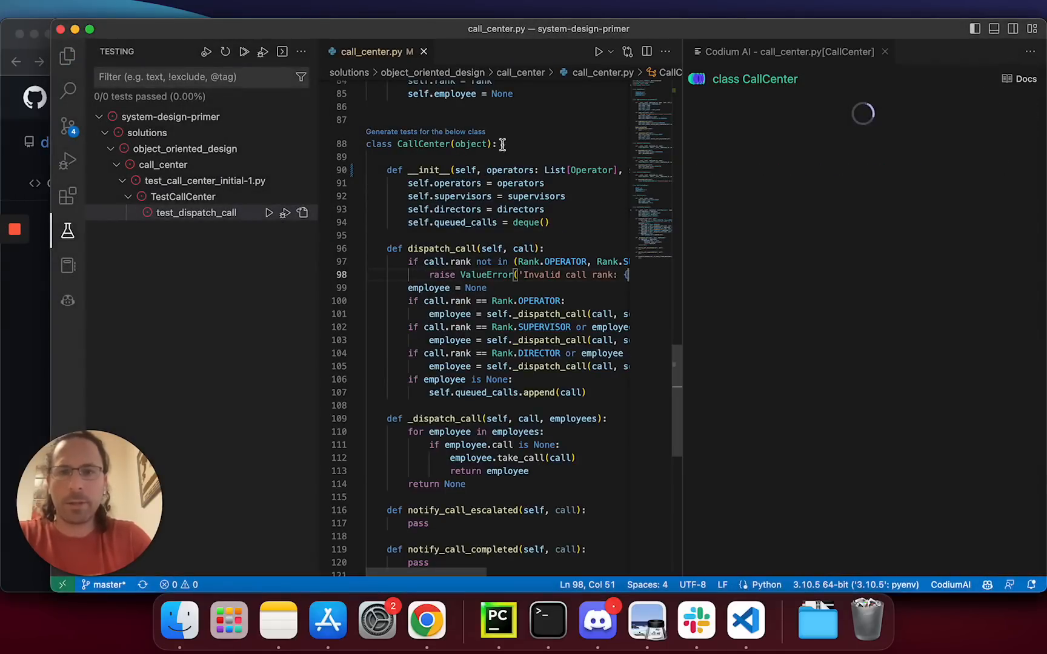
mouse_move(66, 231)
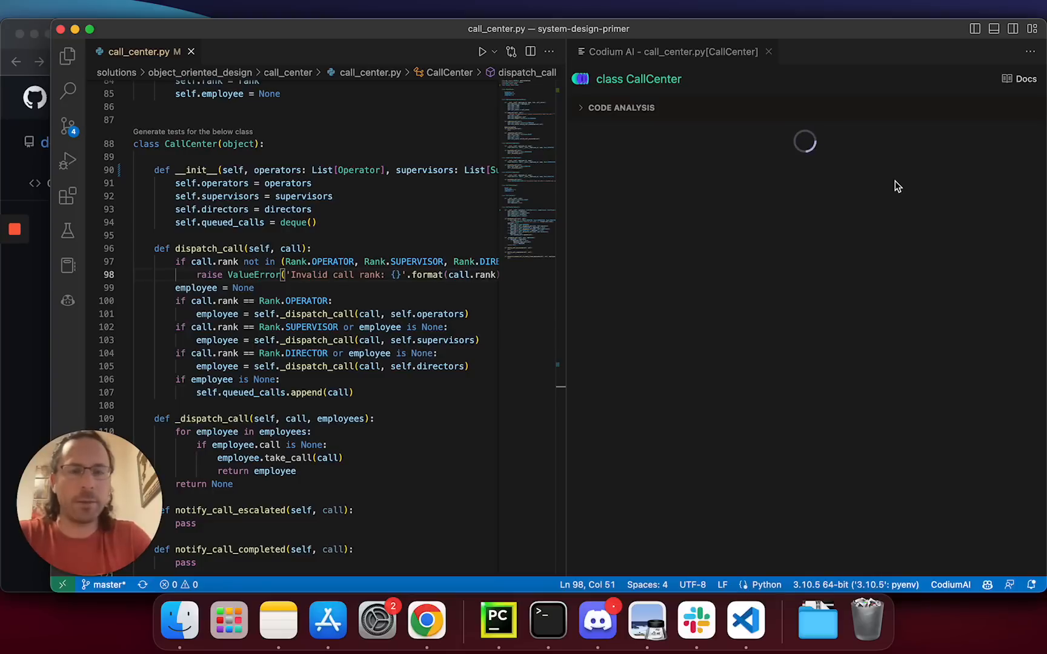
mouse_move(894, 194)
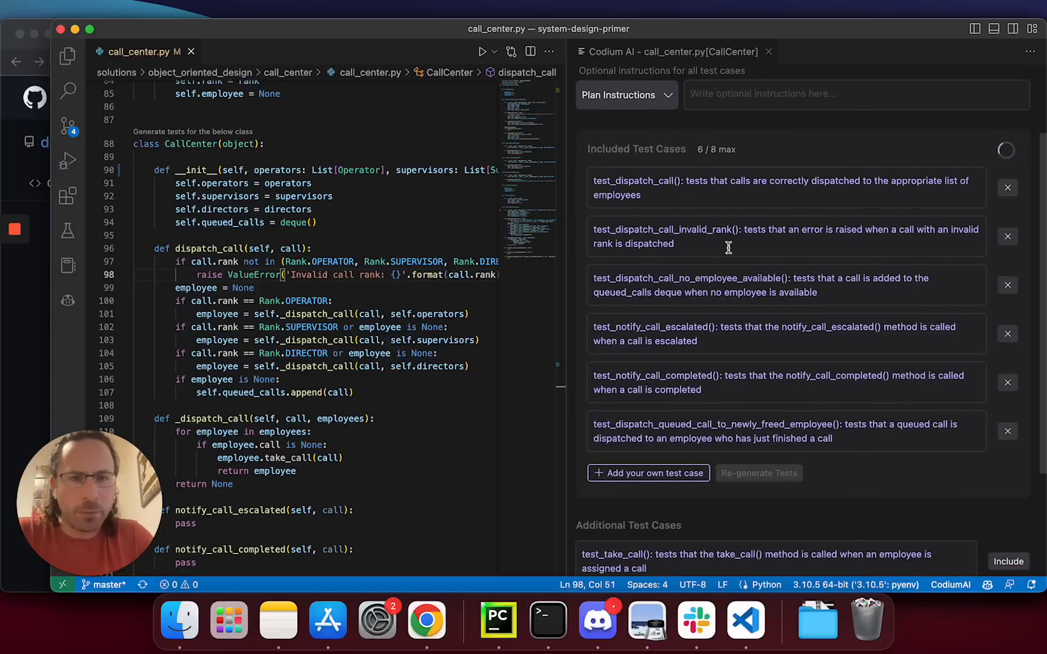
Swap the queued-call dispatch test for the no-employee-available case, leaving four included tests
left_click(1007, 333)
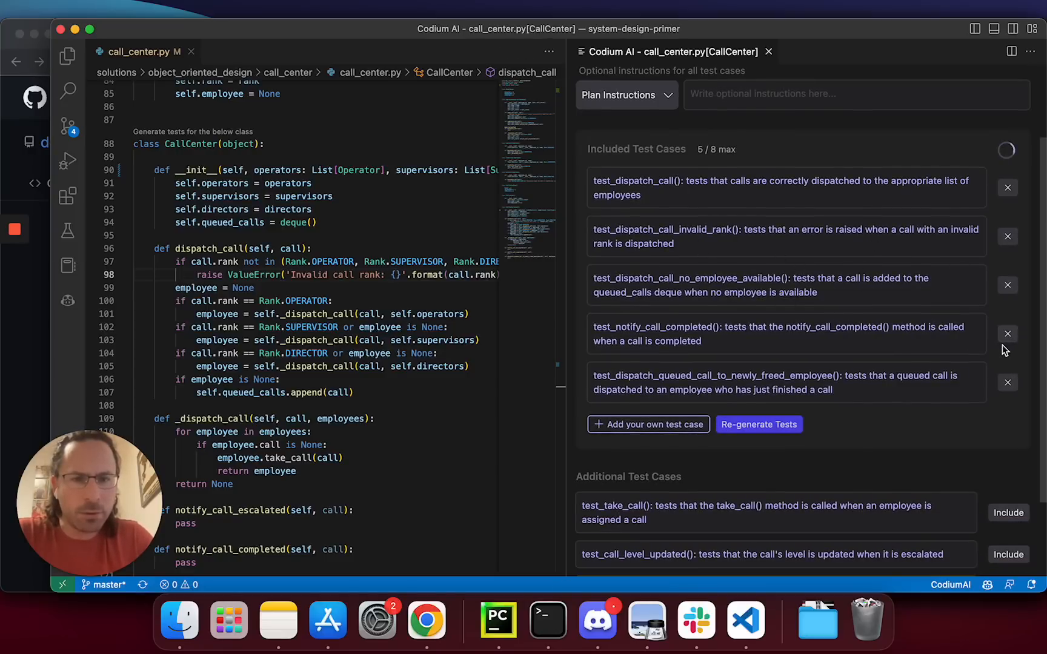
left_click(1007, 335)
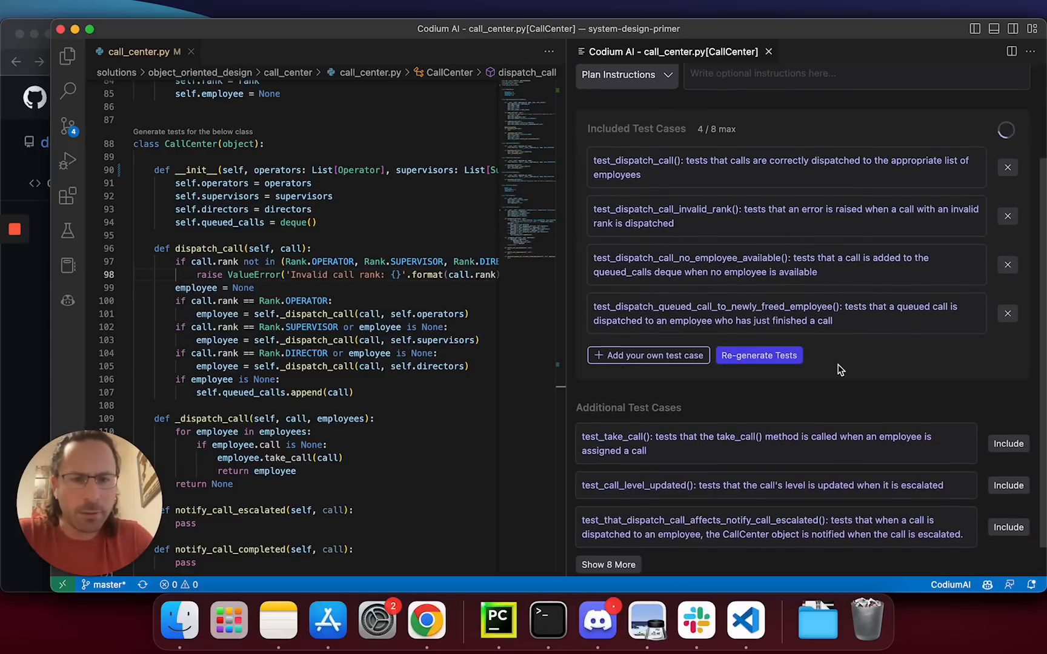
scroll("down", 3)
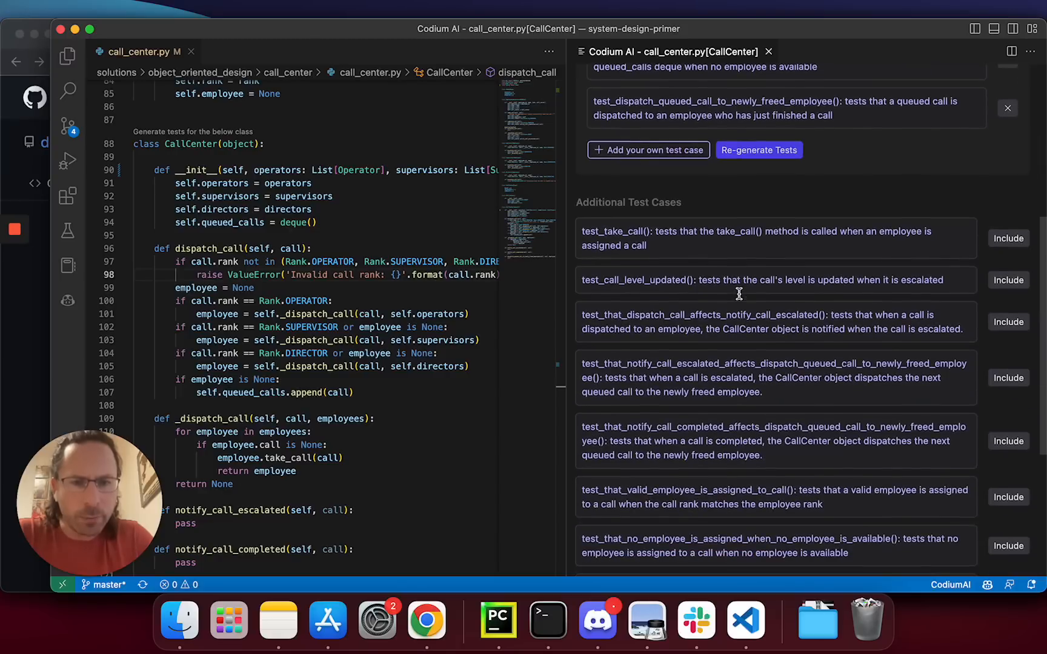
scroll("down", 3)
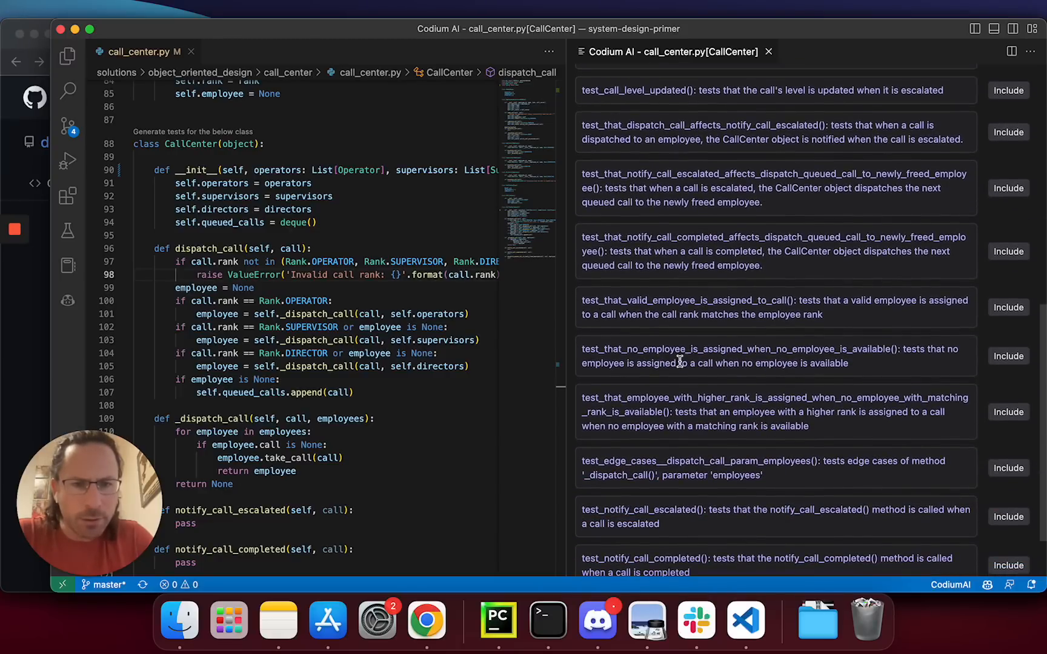
mouse_move(882, 365)
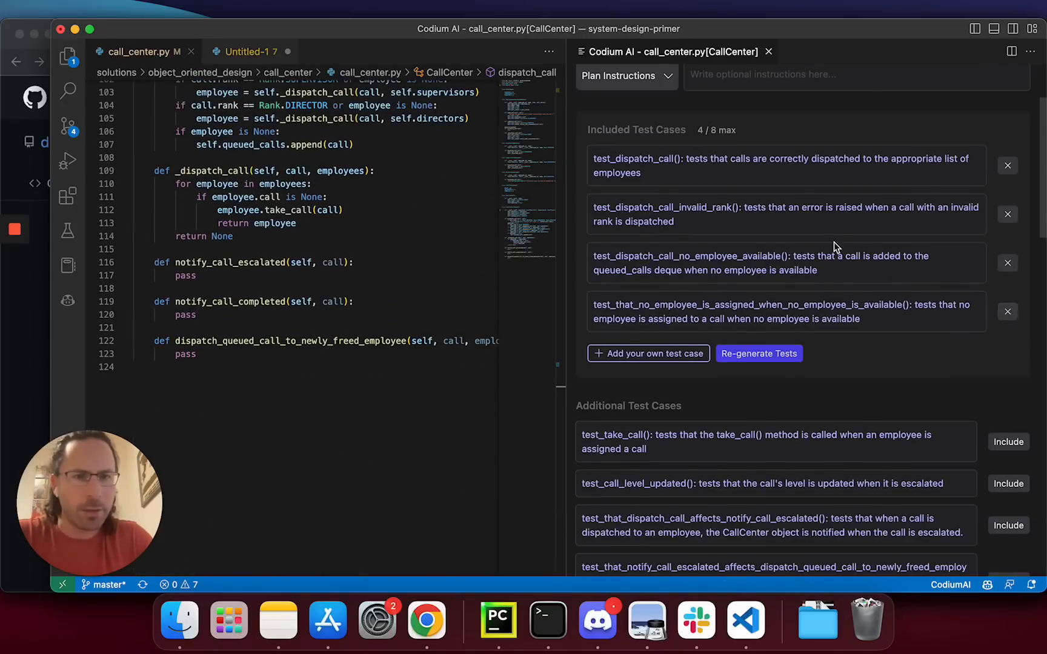
Add a plan instruction that operator, supervisor and director all get calls, and regenerate the tests
type("have")
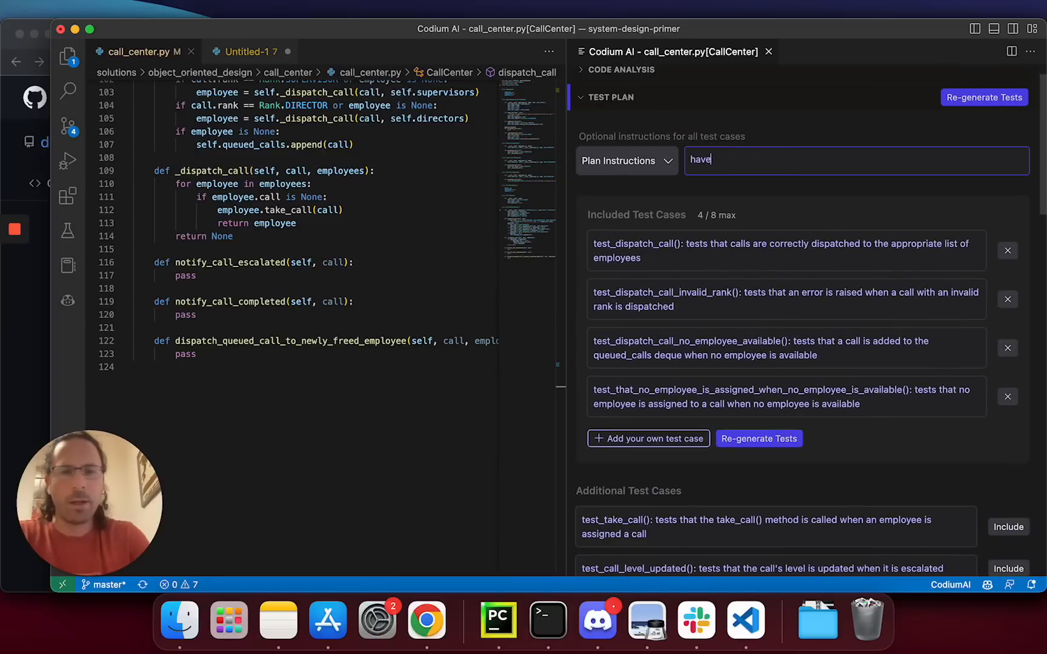
type("operat")
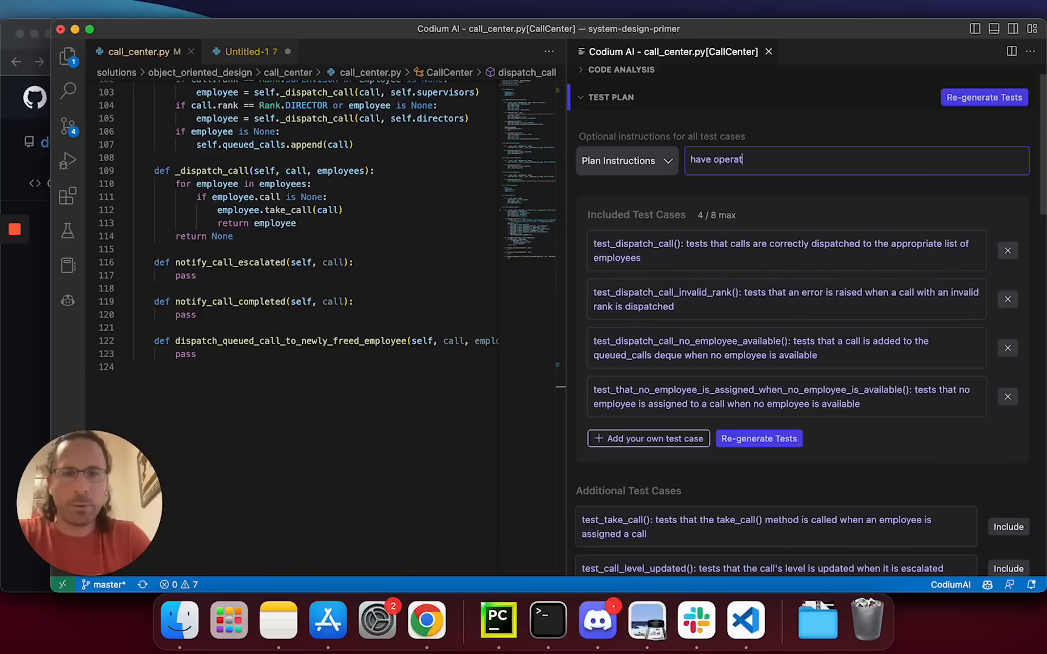
type("or, s")
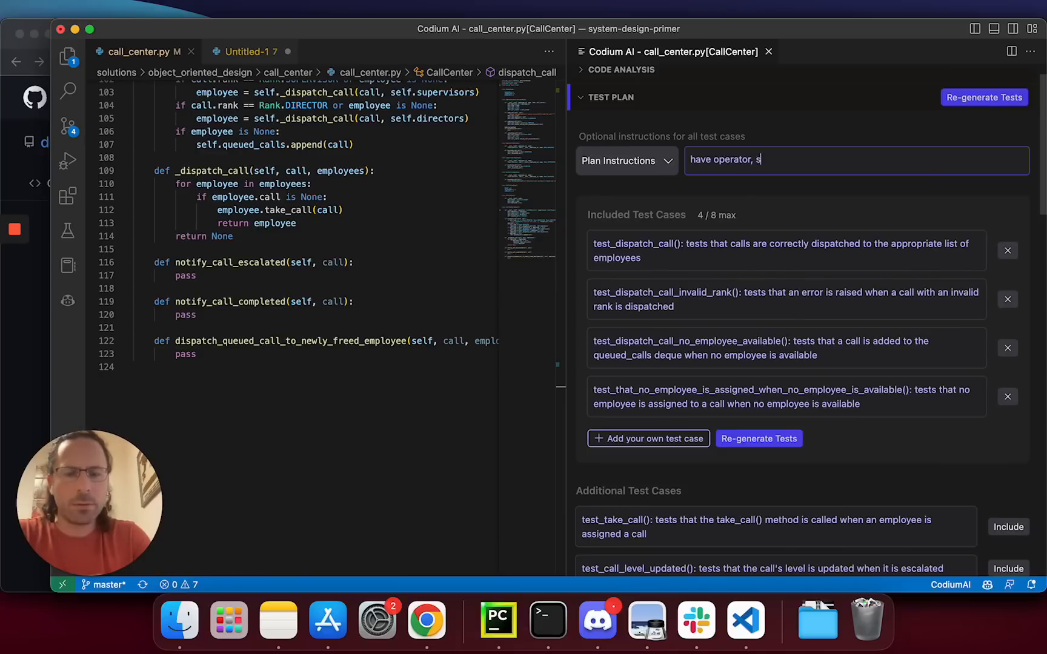
type("upervisor, and director all being assigne")
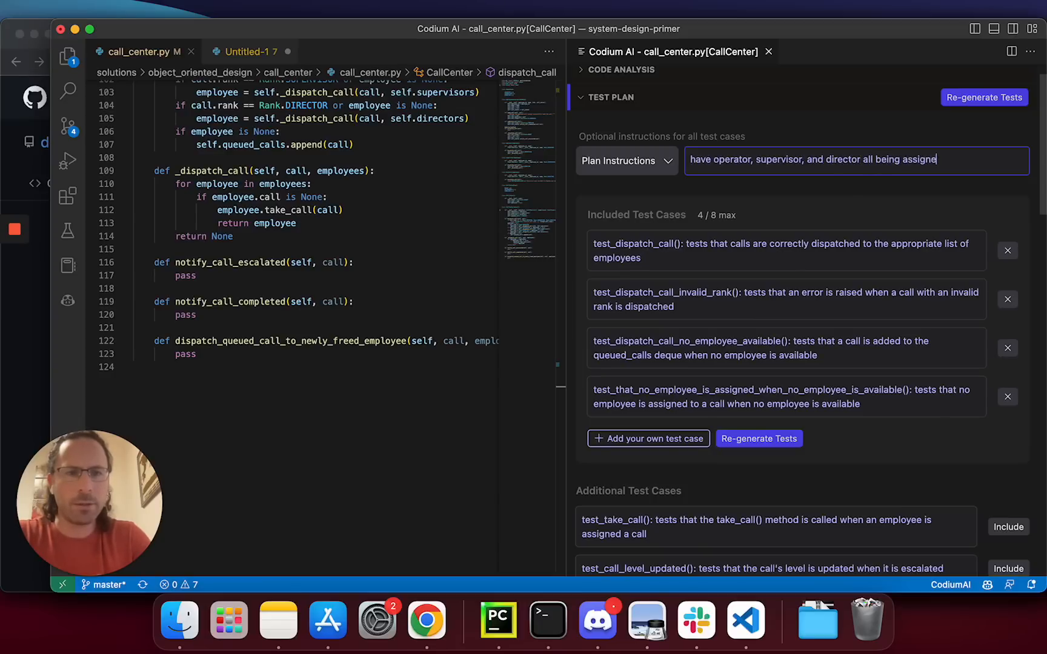
type("d with calls")
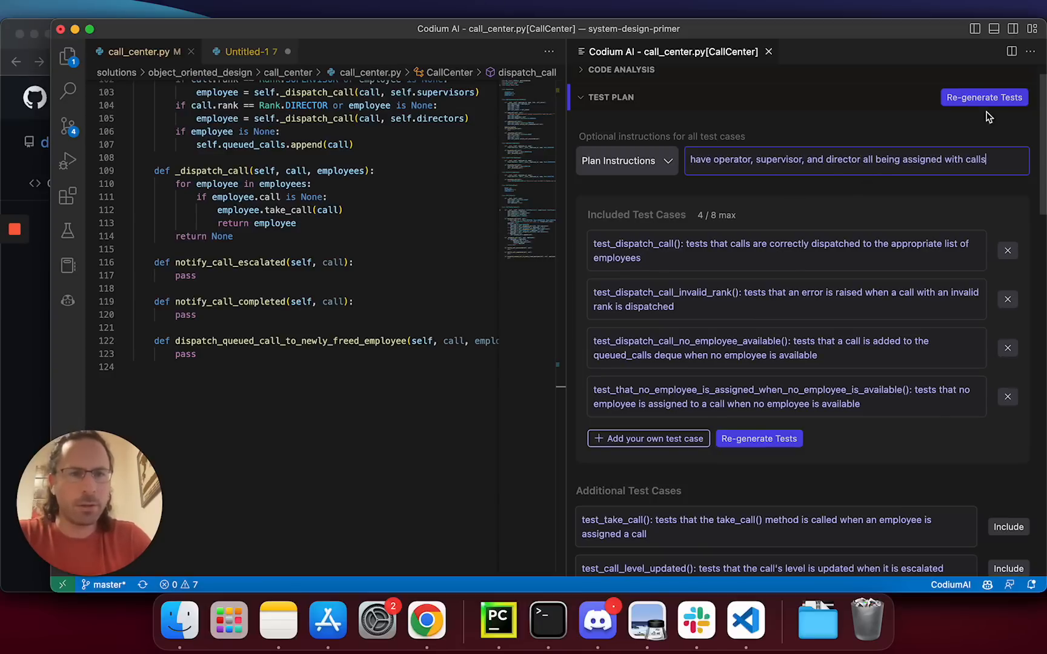
left_click(983, 97)
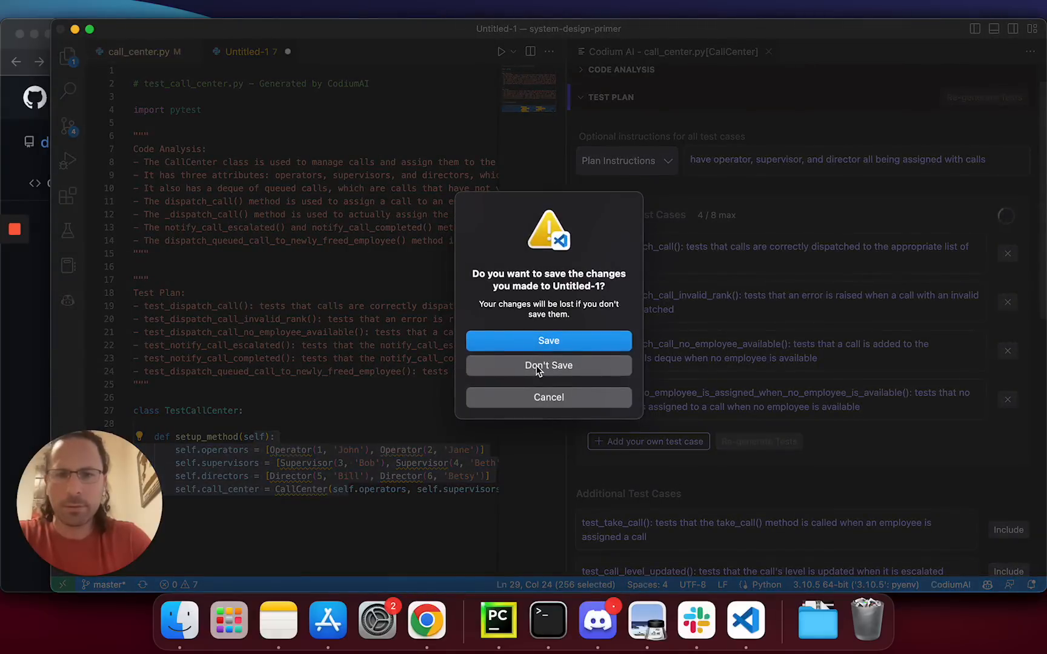
Discard Untitled-1, accept all tests, save as test_call_center_full-1.py and add the call_center import line
left_click(548, 365)
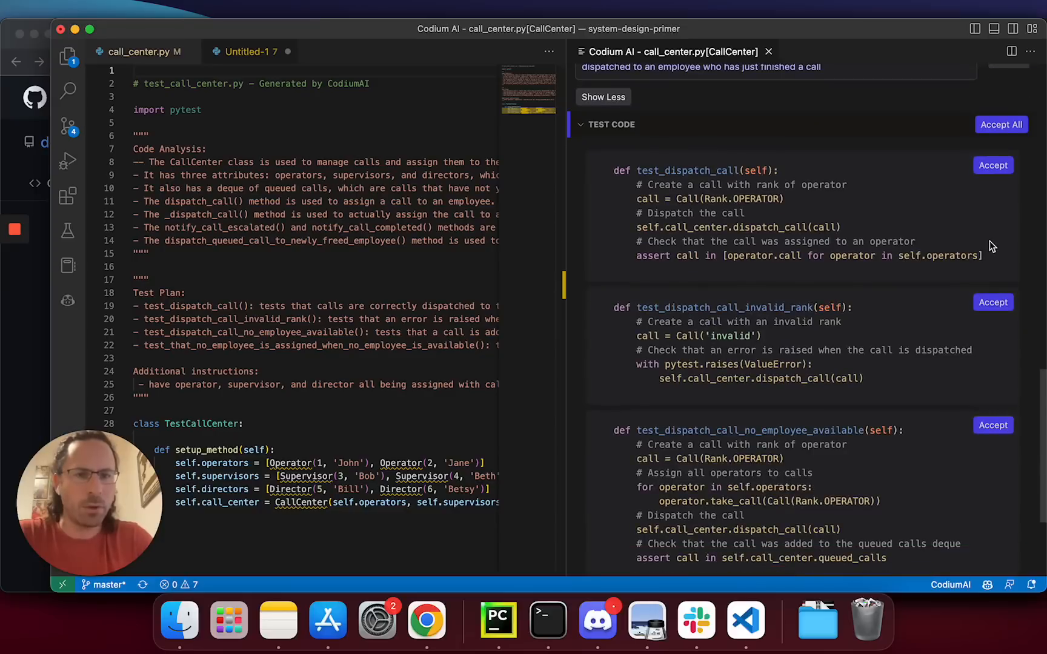
left_click(1001, 124)
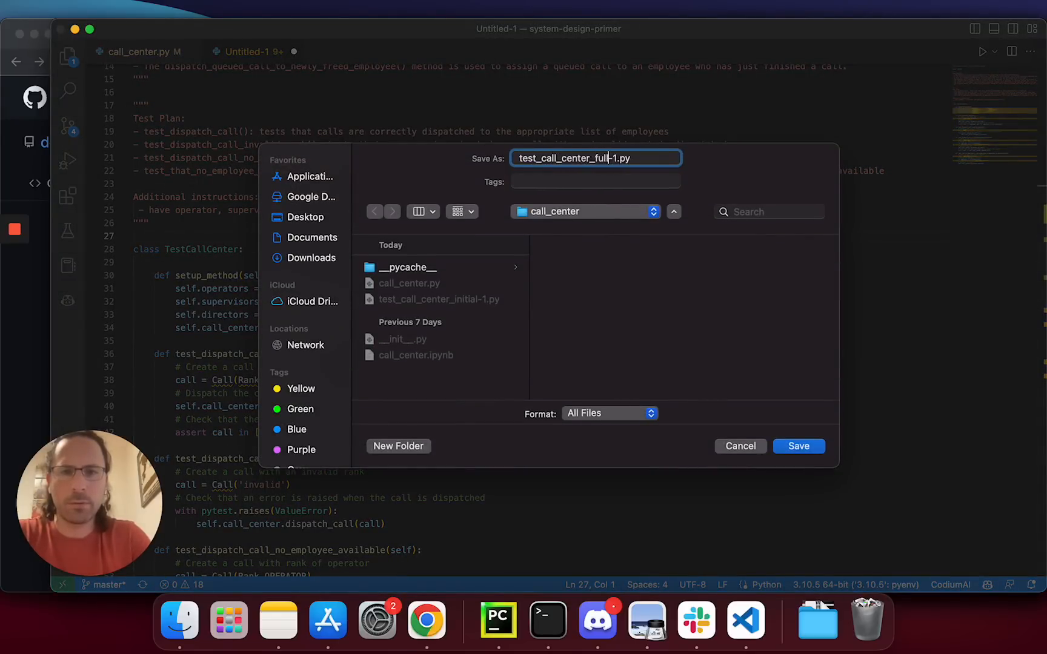
left_click(798, 446)
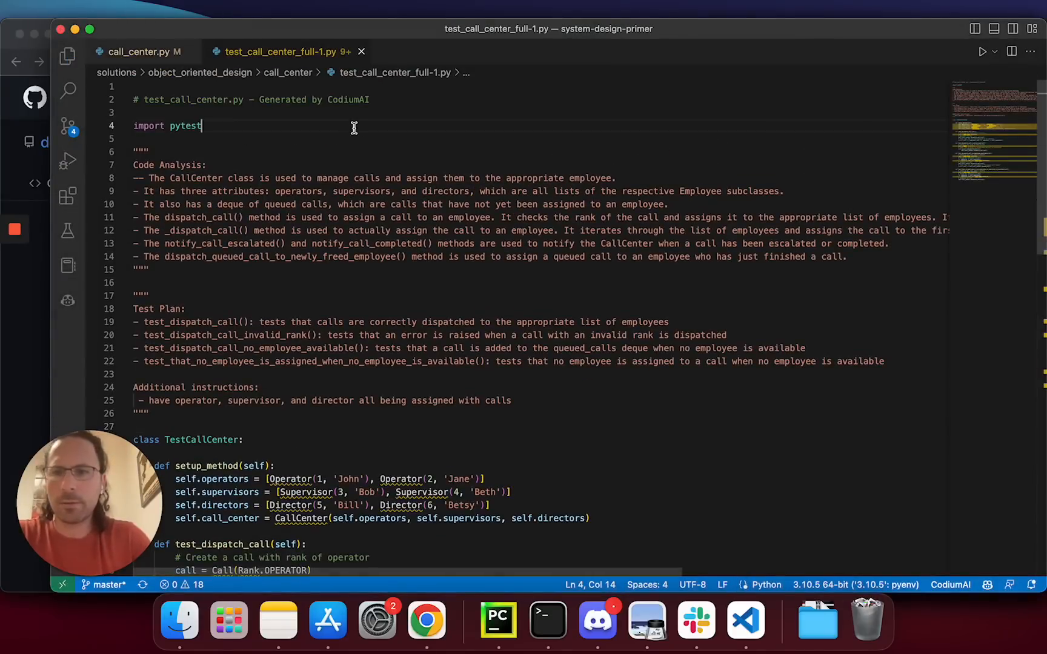
type("from call_center.call_center import Call, CallCenter, CallState, Employee, Rank, Operator, Supervisor, Director")
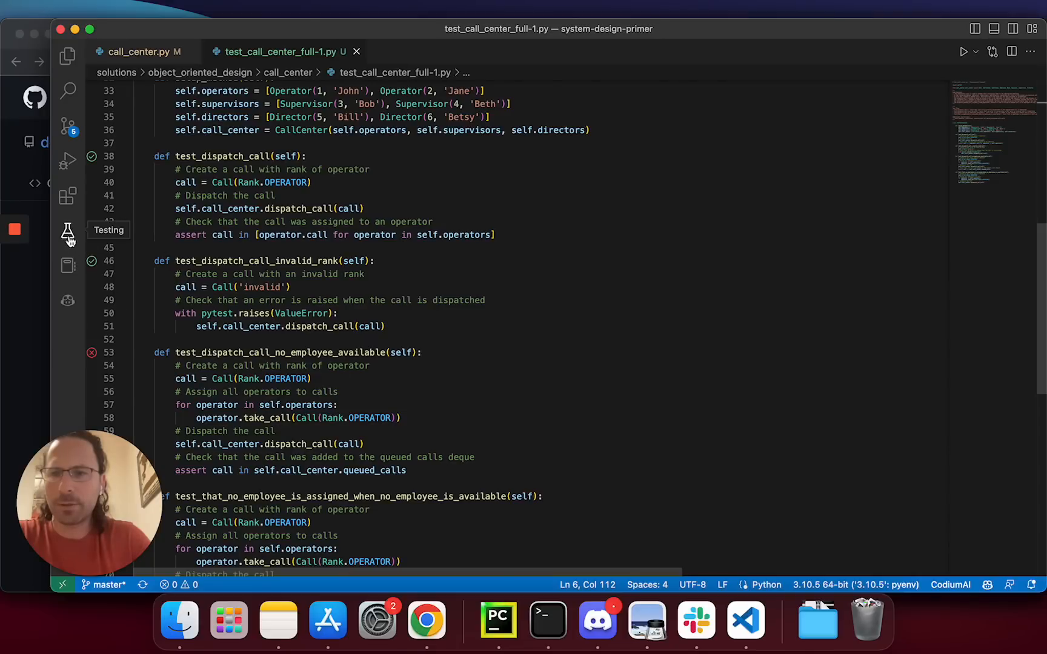
Review the failing tests and jump from the TypeError to Employee.__init__ in call_center.py
left_click(67, 230)
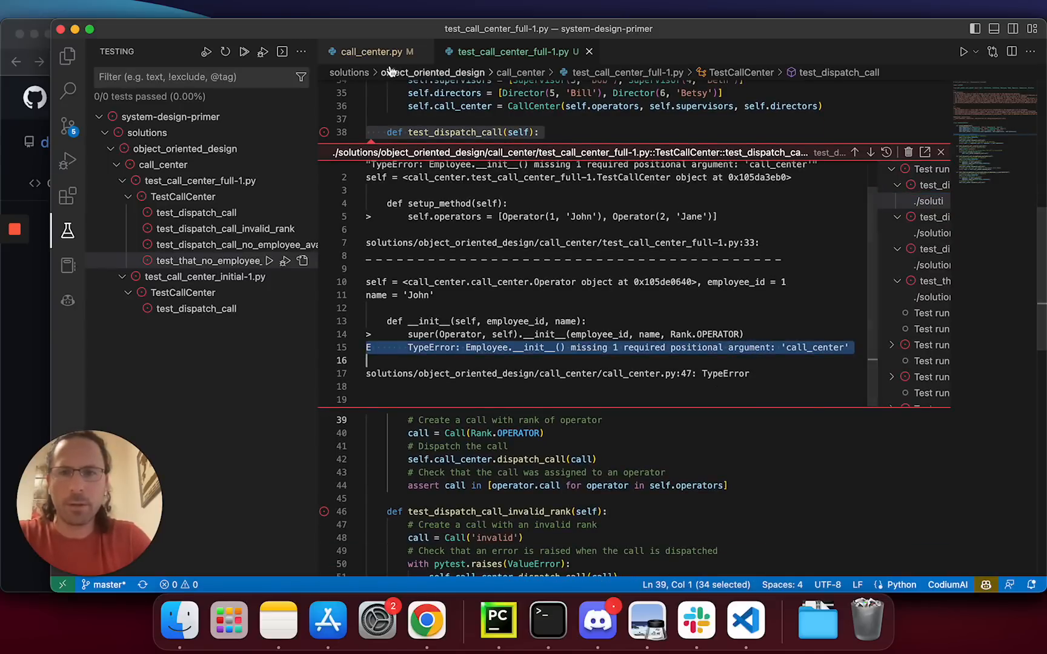
left_click(371, 51)
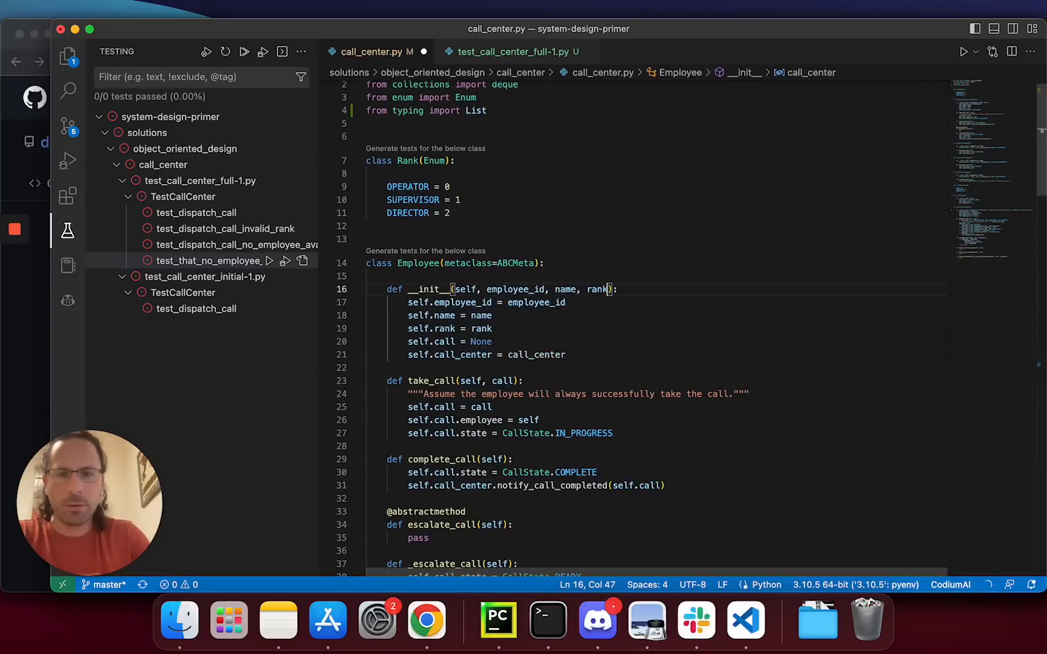
Initialise CallCenter lists to [] and add a set_call_center method to Employee
scroll("down", 3)
type("Non")
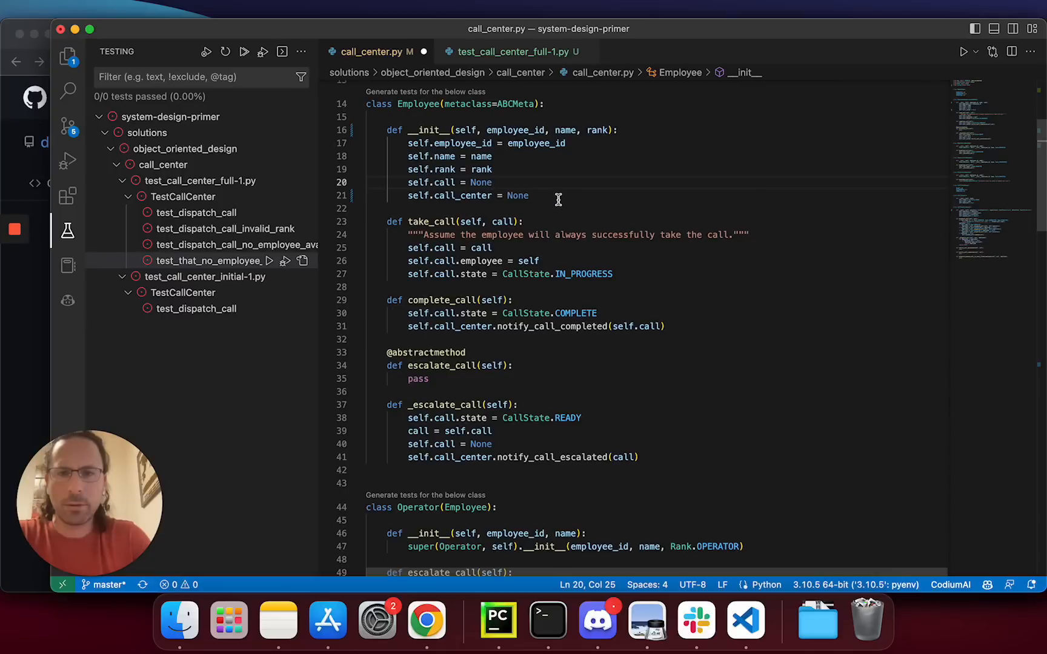
scroll("down", 3)
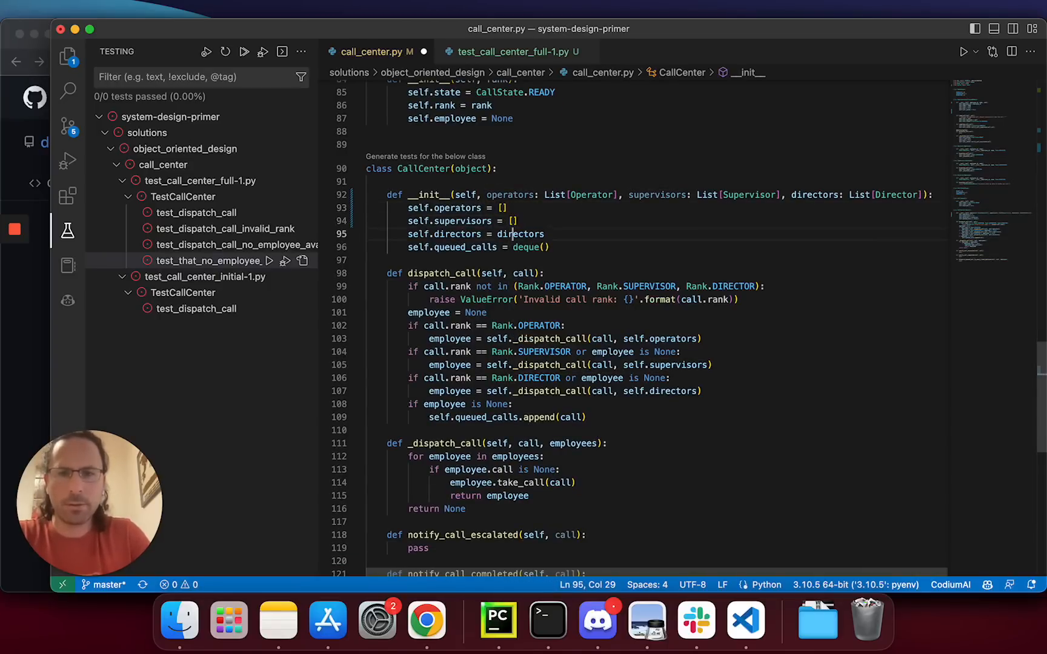
type("[]")
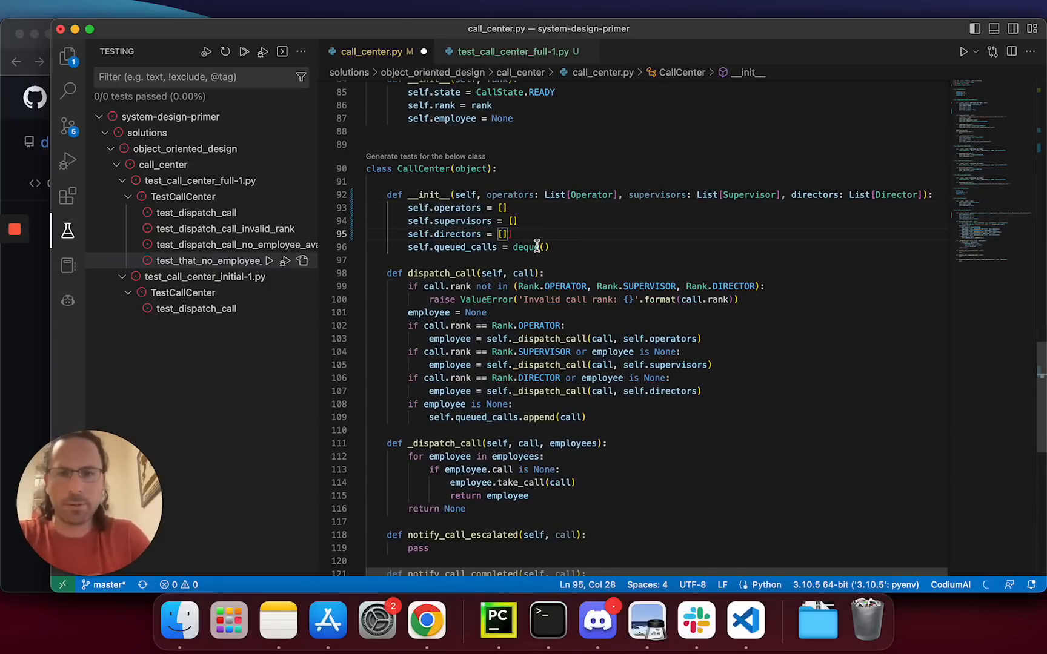
scroll("down", 3)
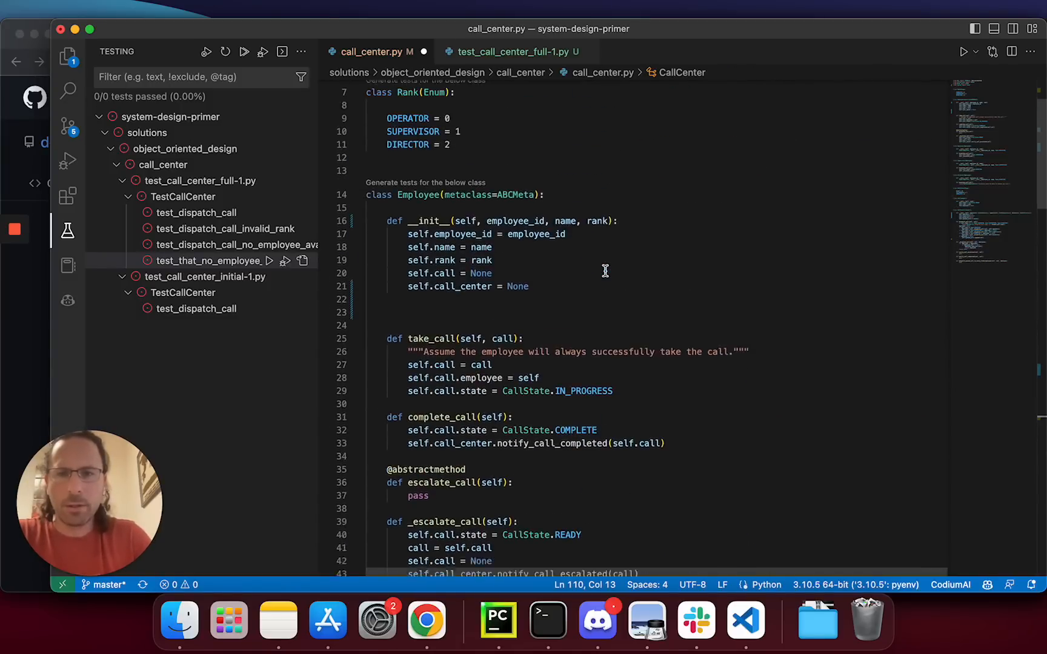
scroll("down", 3)
type("d")
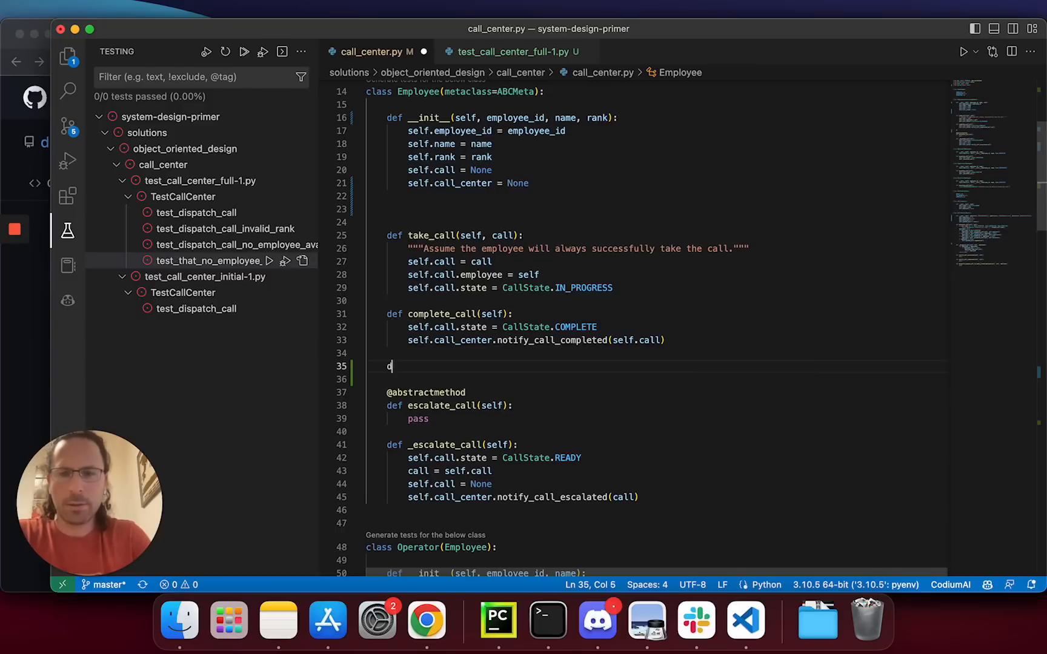
type("ef set_call_center(self, call_center):")
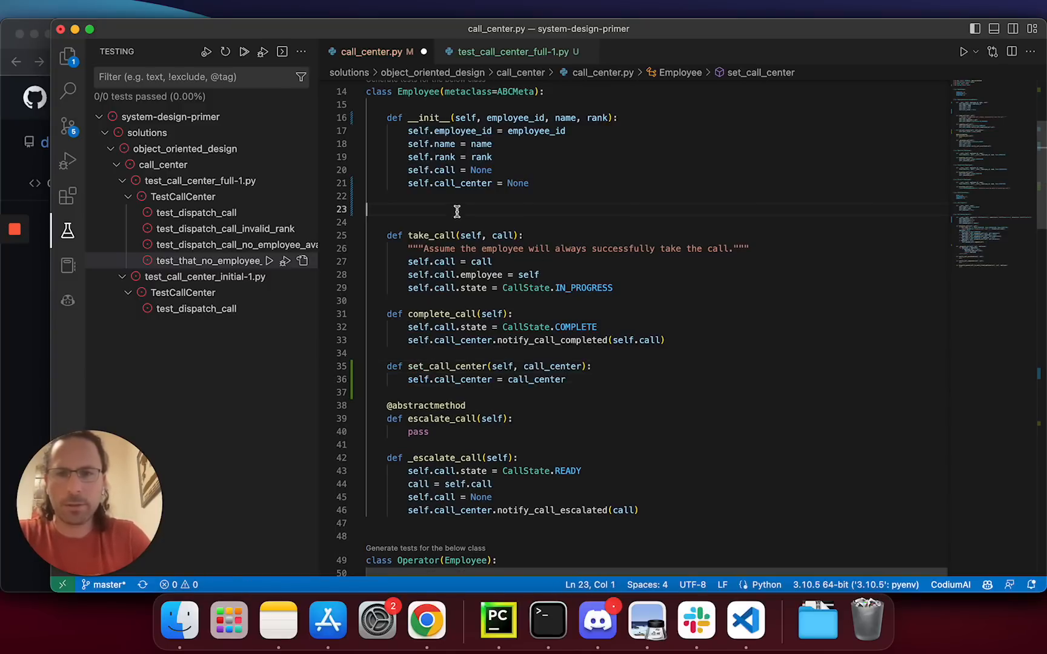
Start an add_employee method on CallCenter that files employees by rank
scroll("down", 3)
type("def")
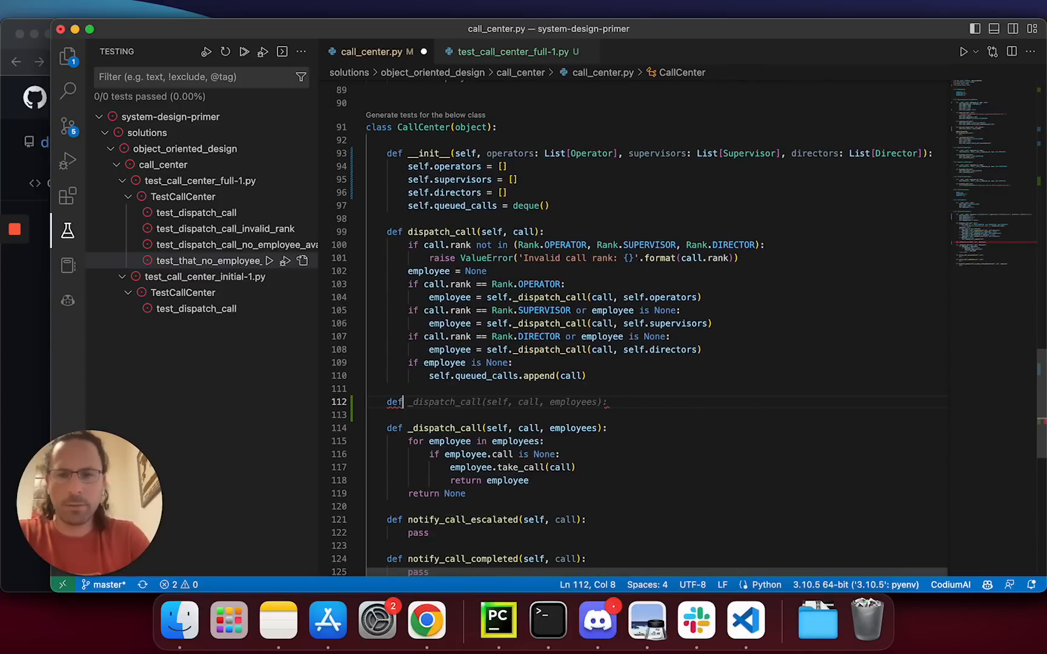
type("add_m")
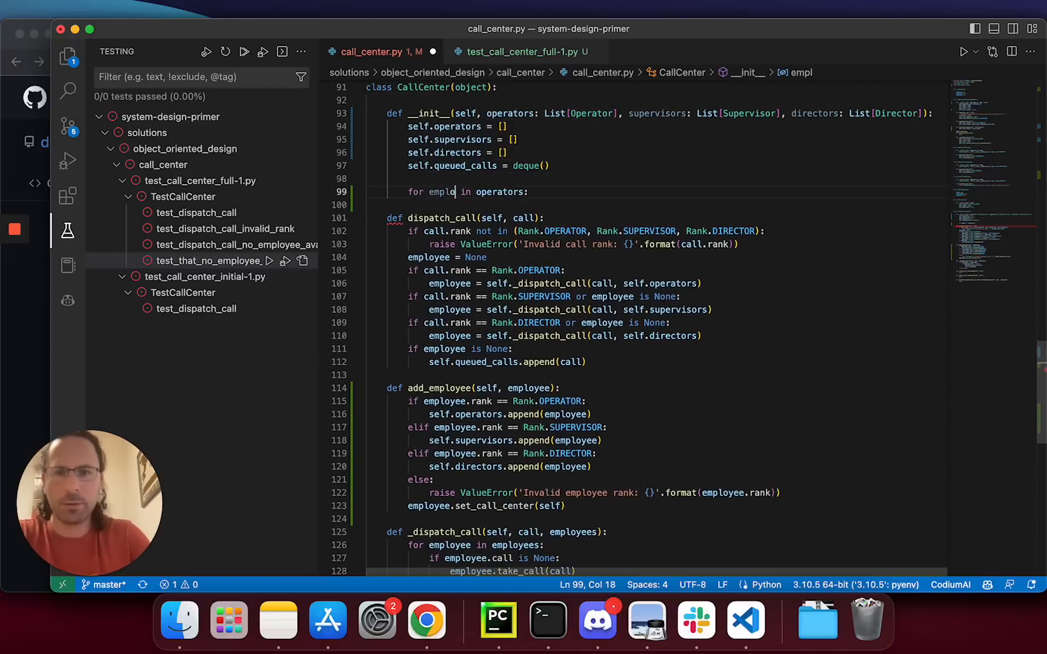
Finish add_employee and the operators loop in __init__, then return to test_call_center_full-1.py
type("yee")
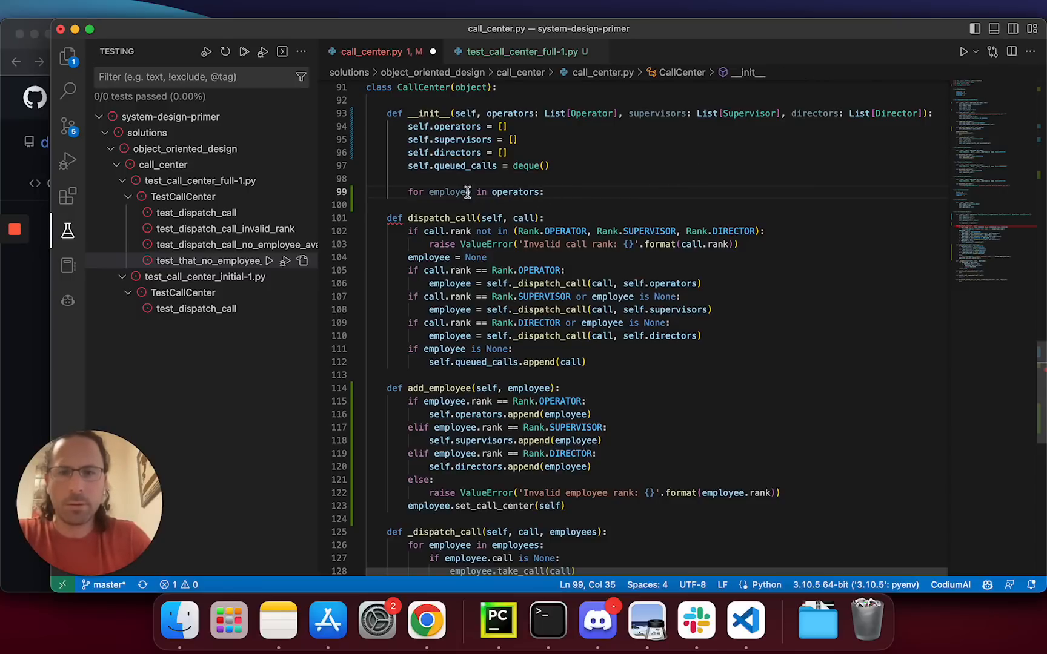
type("+")
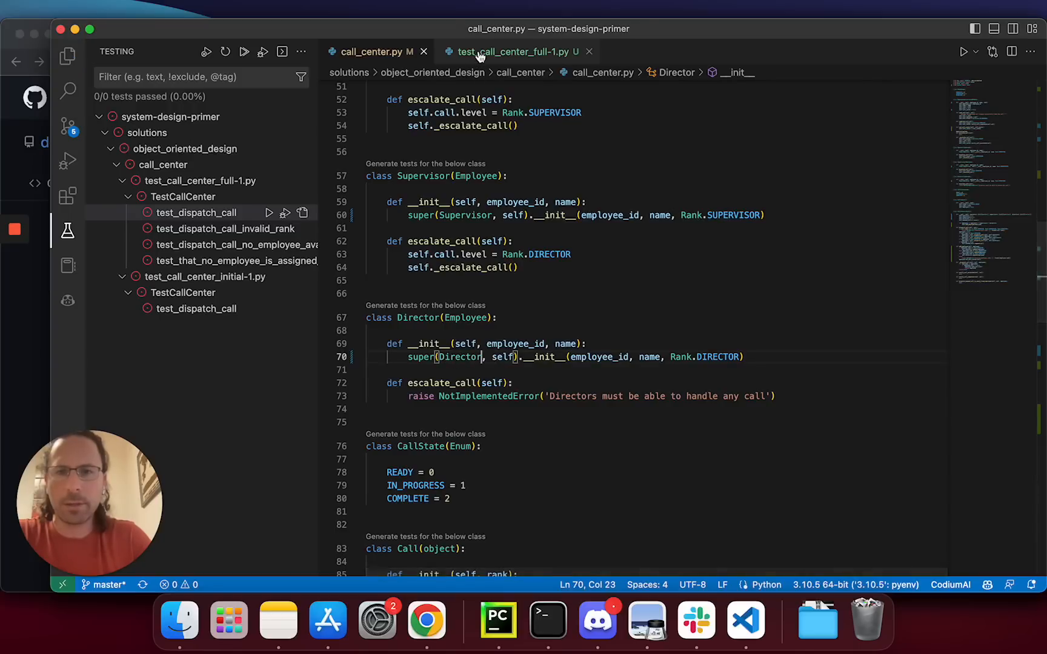
left_click(511, 51)
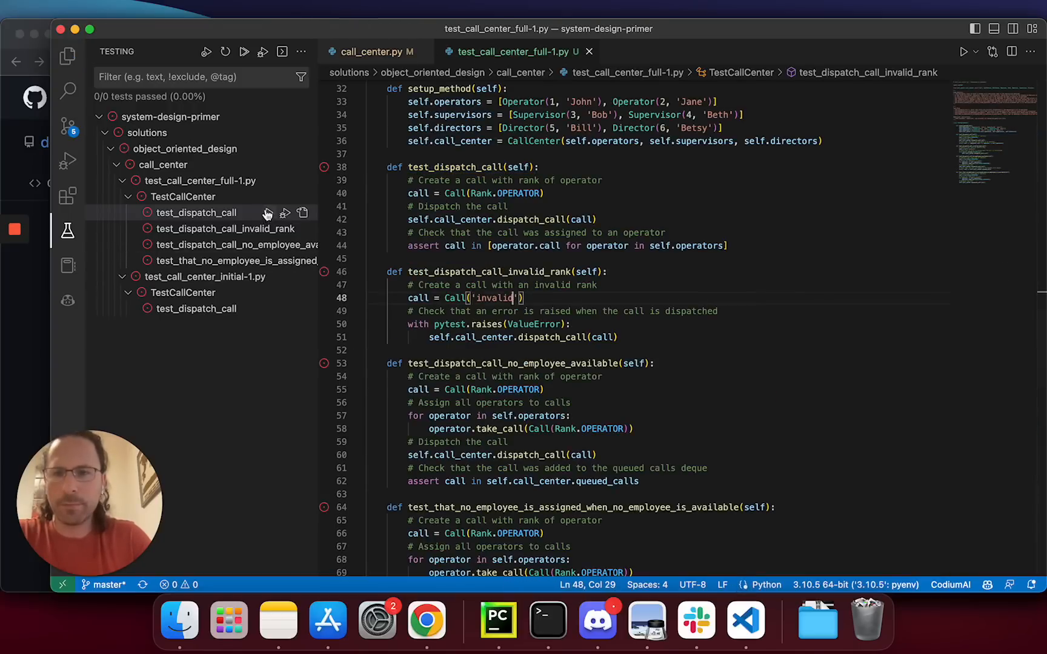